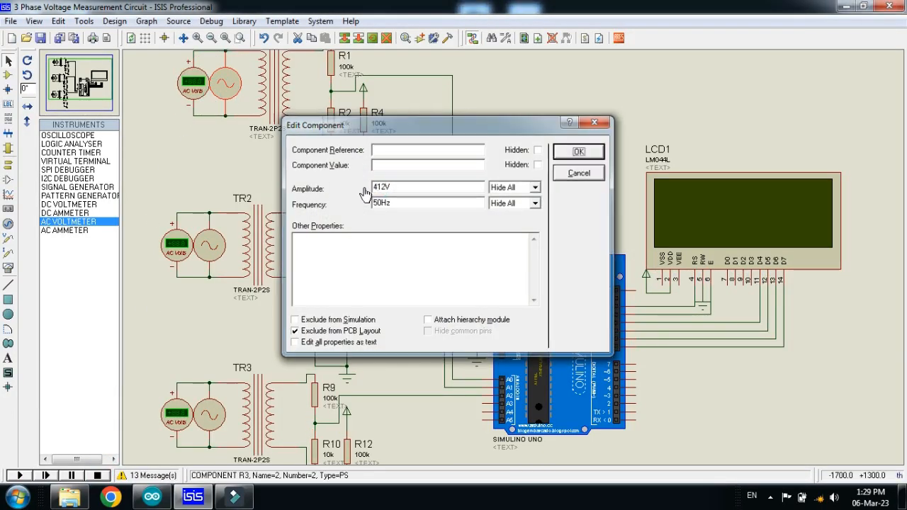
Cancel the alternator's Edit Component dialog and bring up the parts library on a blank sheet.
left_click(578, 151)
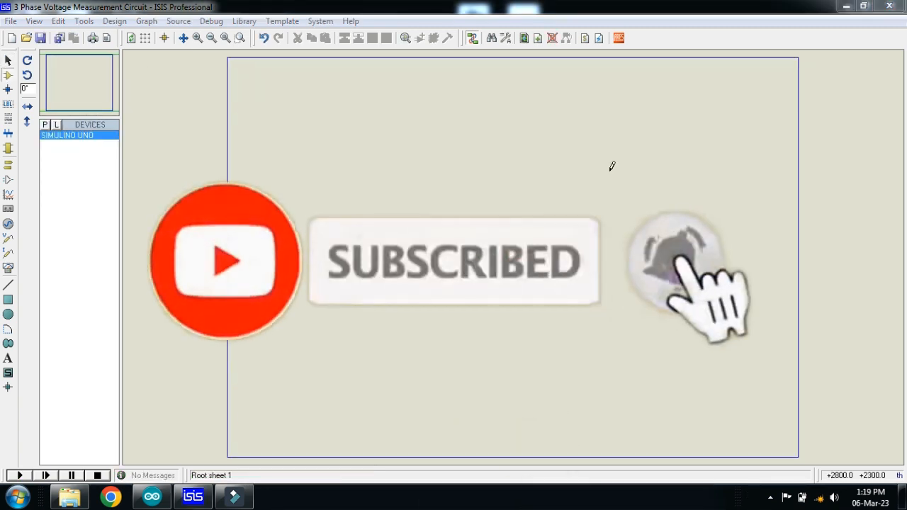
left_click(675, 262)
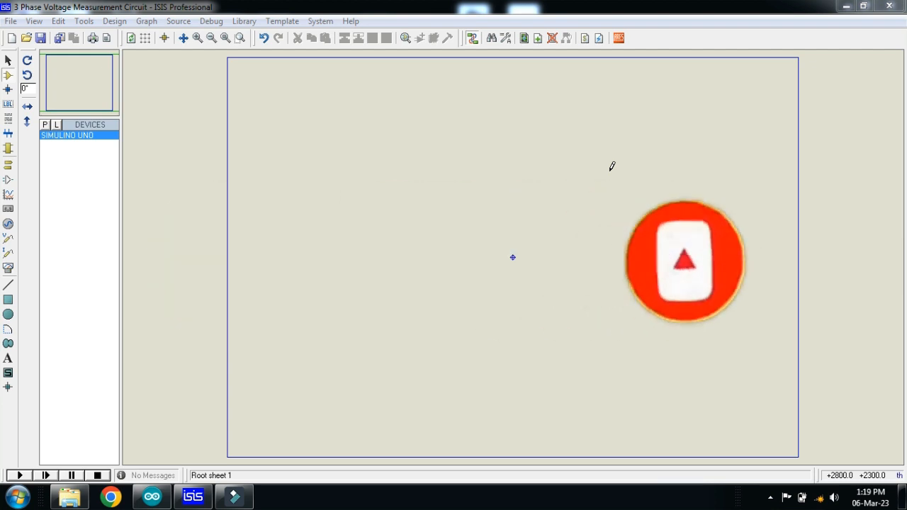
left_click(8, 59)
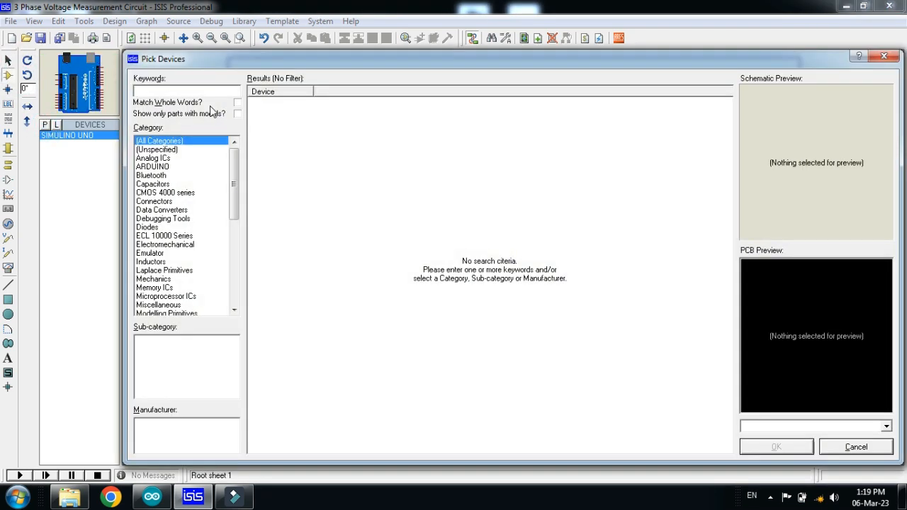
mouse_move(163, 105)
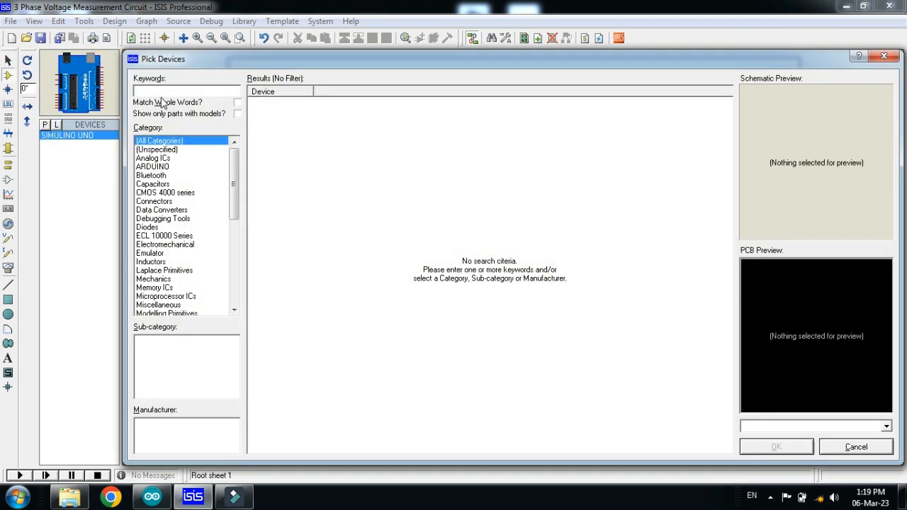
Search the Pick Devices library for the Arduino board and the alternator source.
type("arduino")
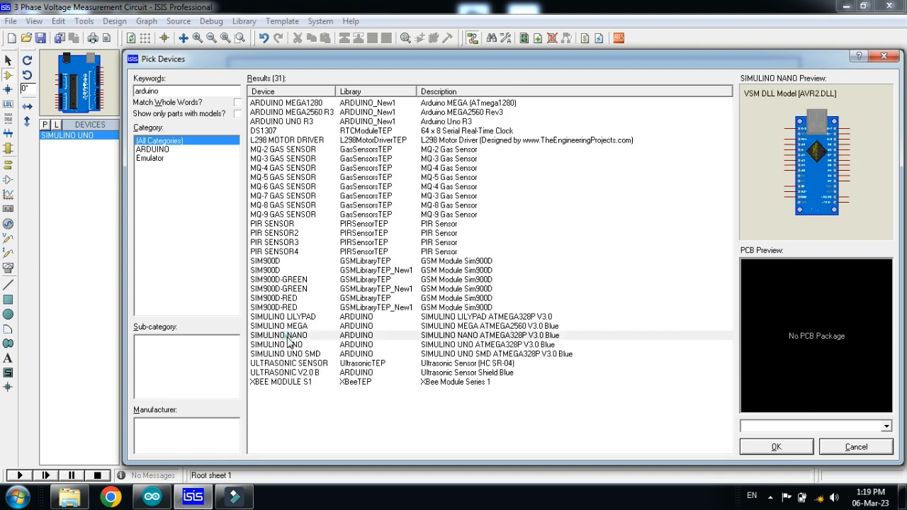
left_click(276, 345)
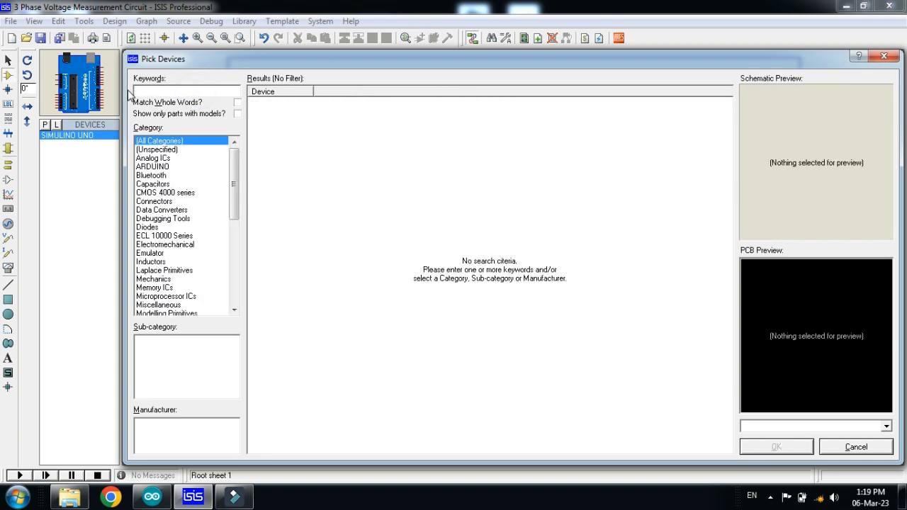
type("all")
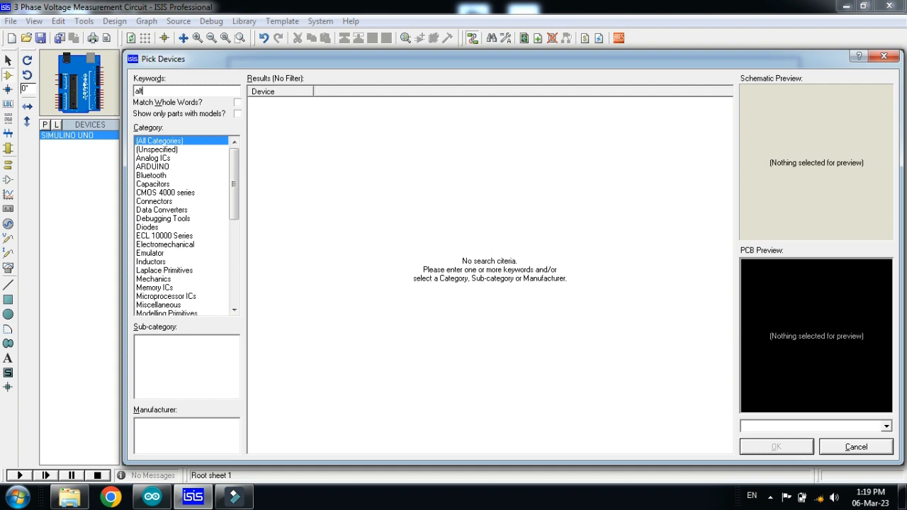
type("alter")
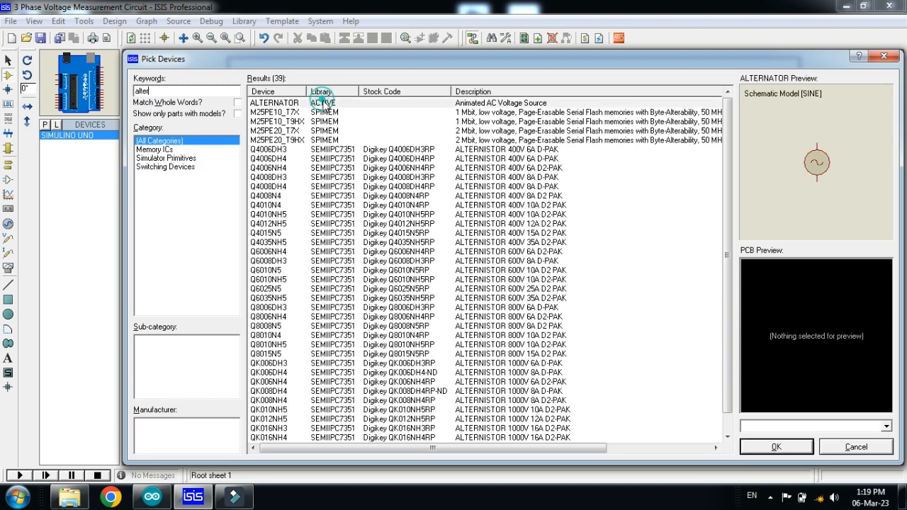
mouse_move(320, 103)
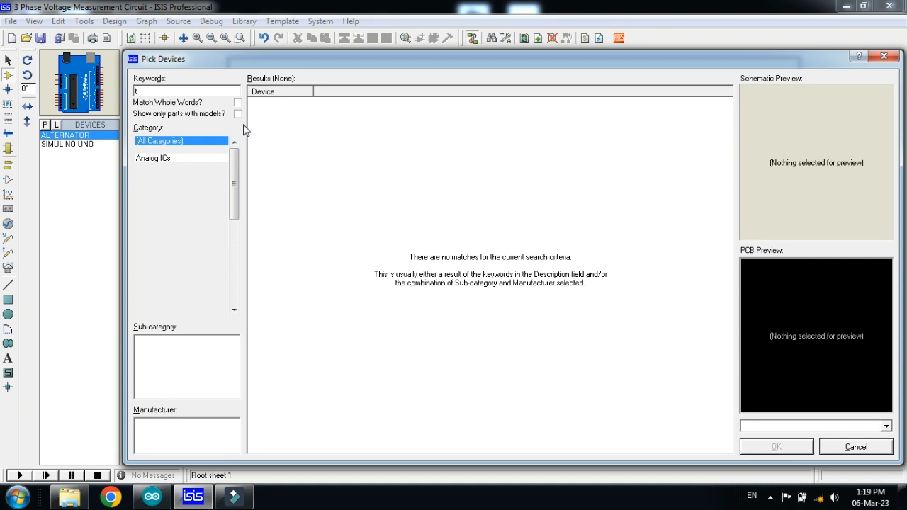
Search for the 2P2S transformer and add the LM044L LCD to the device list.
type("transf")
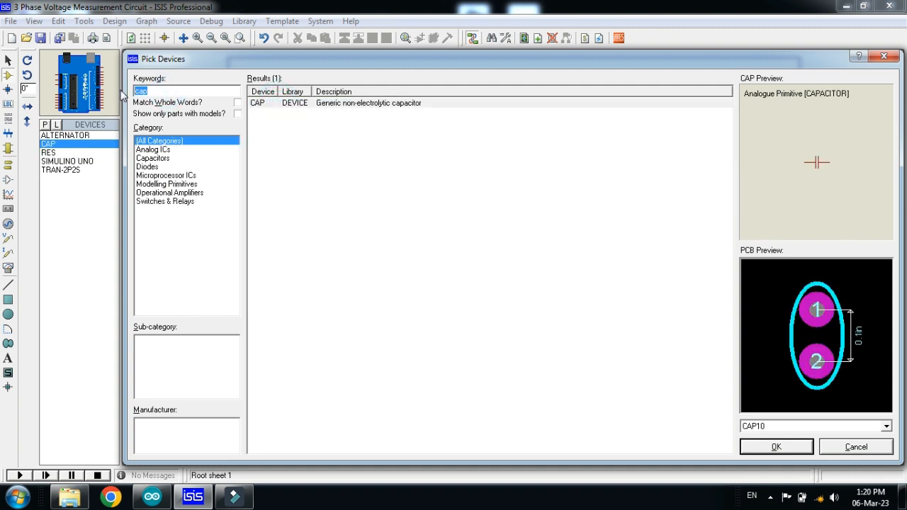
type("lcd")
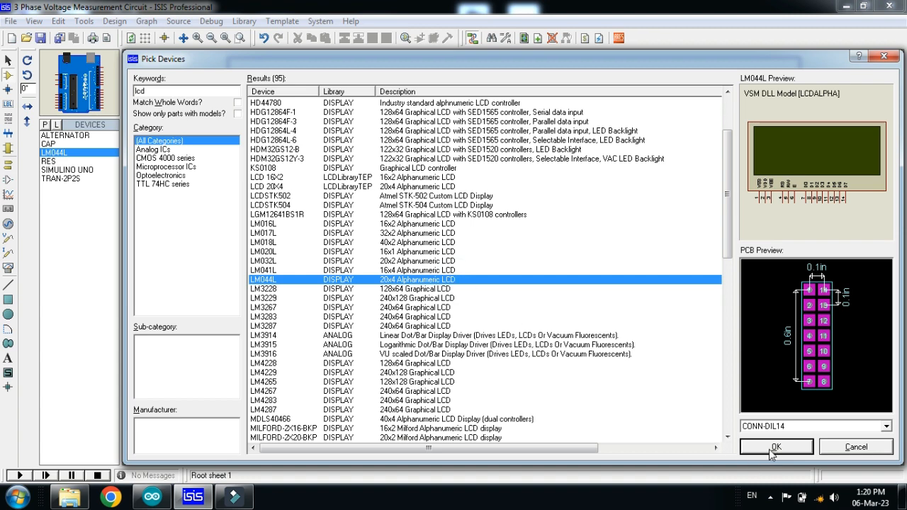
left_click(775, 446)
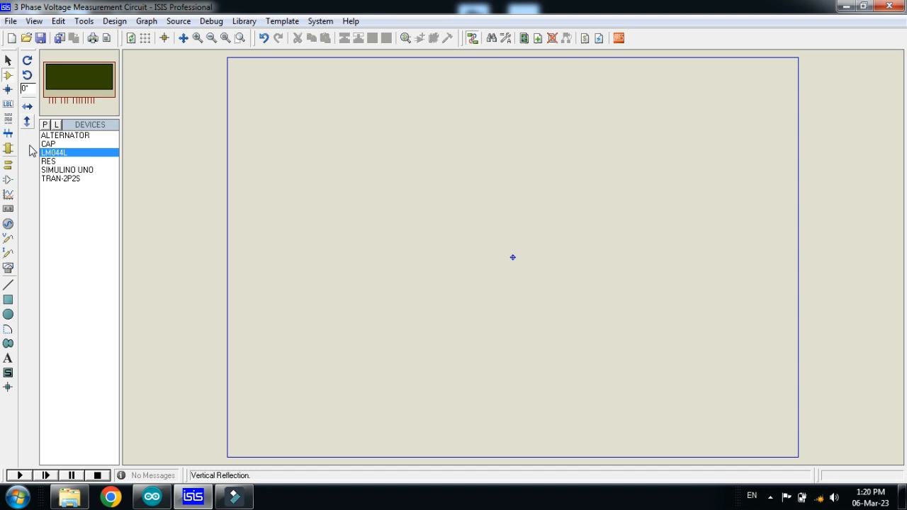
Place the SIMULINO UNO with the LM044L above it and wire digital pins to the LCD's RS, E and data pins.
left_click(67, 171)
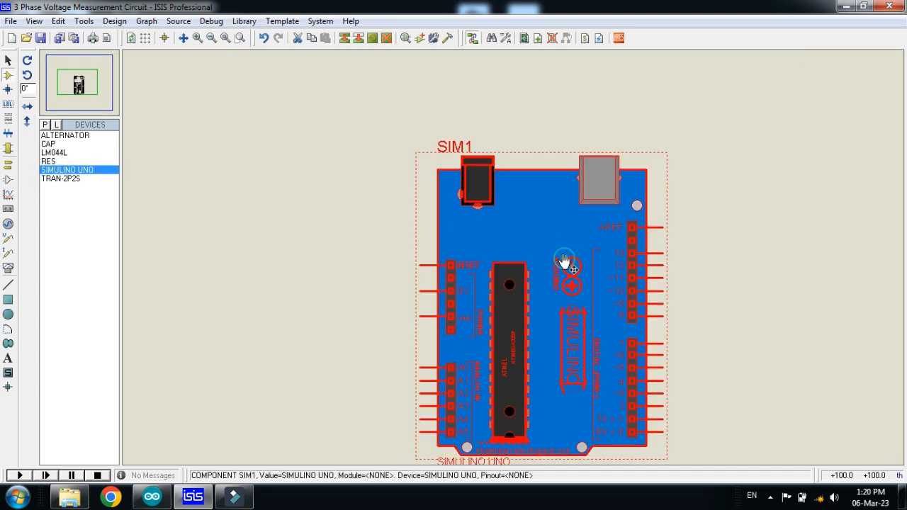
left_click(54, 153)
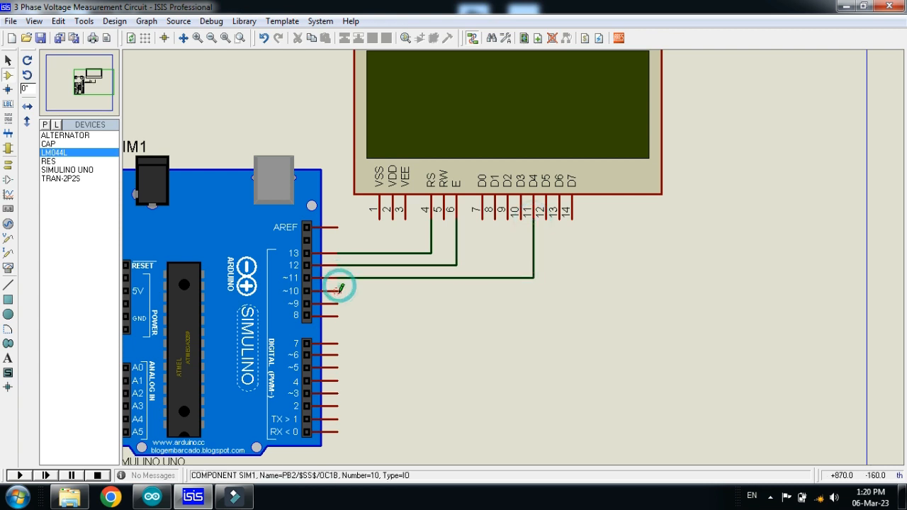
left_click(264, 39)
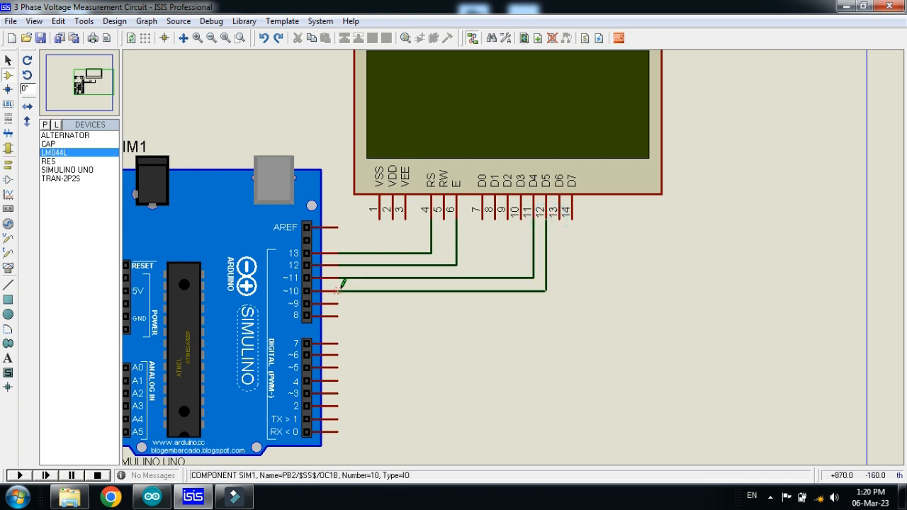
left_click_drag(338, 303, 566, 213)
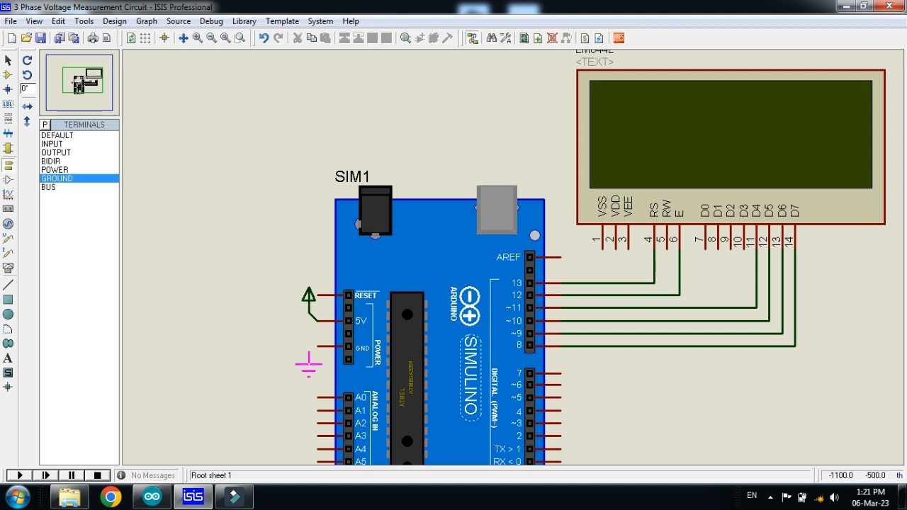
Ground the board's GND pin and add a power terminal for the LCD supply pins.
left_click(471, 286)
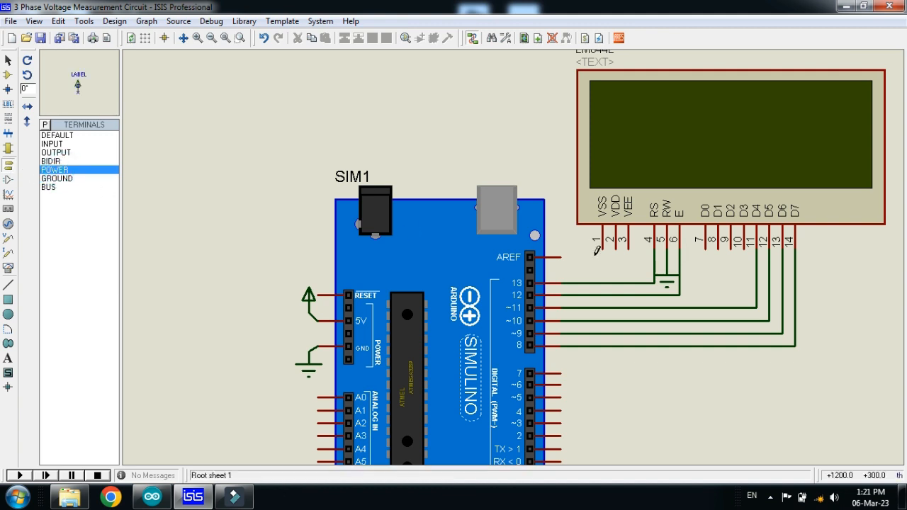
left_click(580, 248)
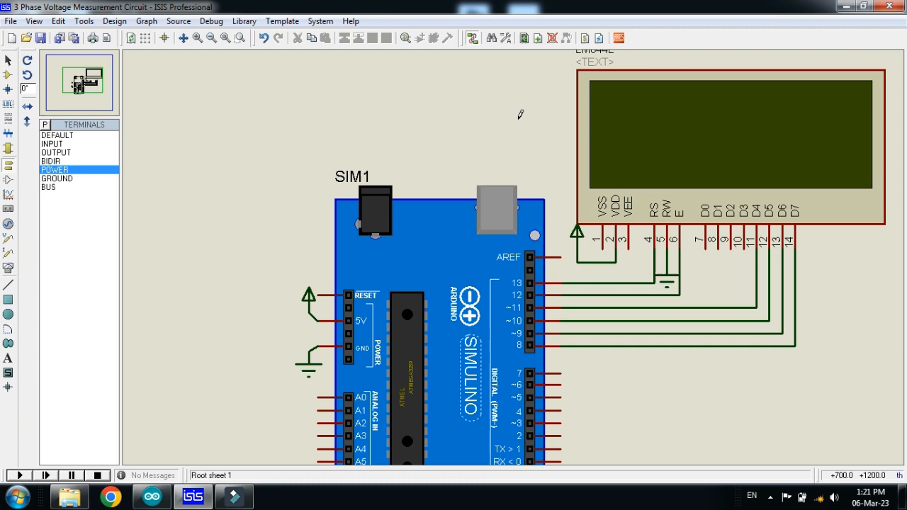
mouse_move(210, 79)
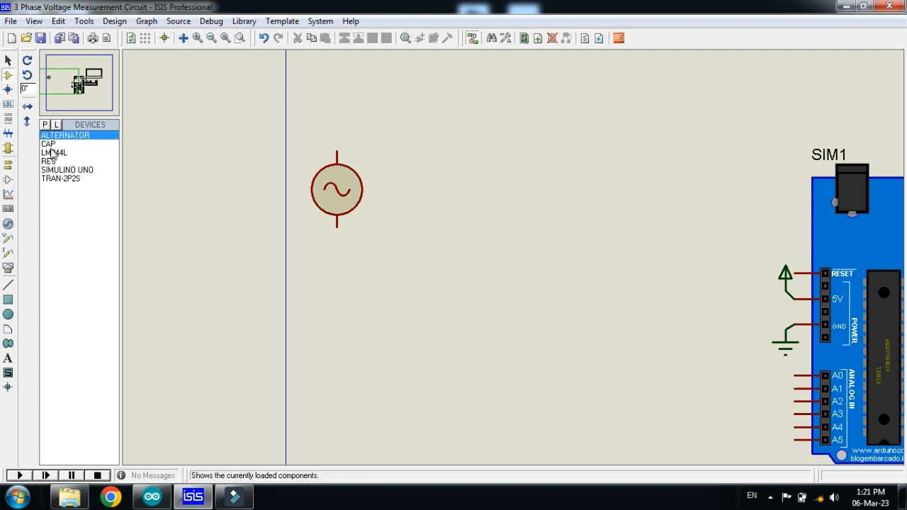
Place the TRAN-2P2S transformer, wire the alternator across its primary and bring up the alternator's properties.
left_click(59, 179)
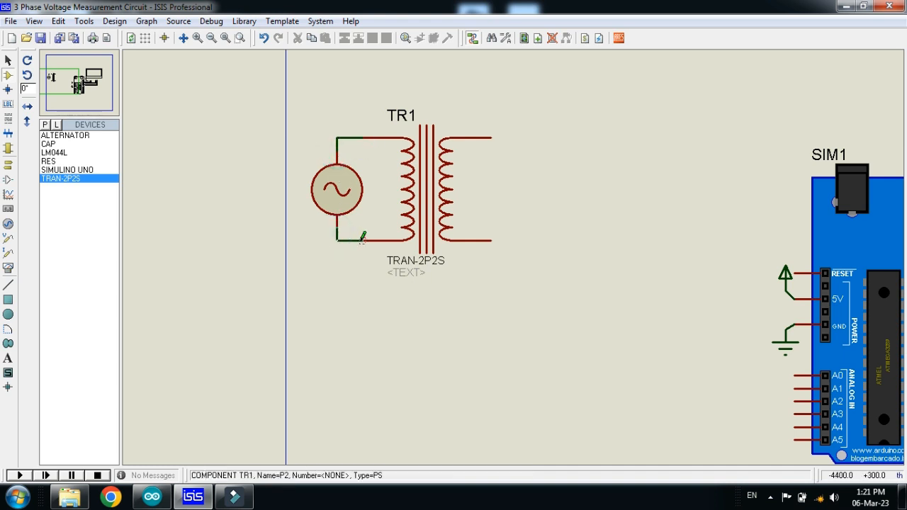
left_click(337, 189)
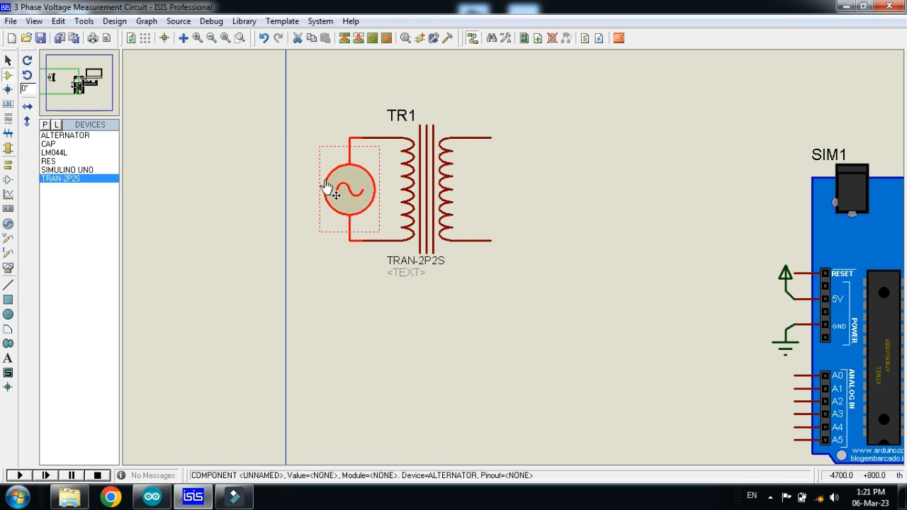
double_click(347, 190)
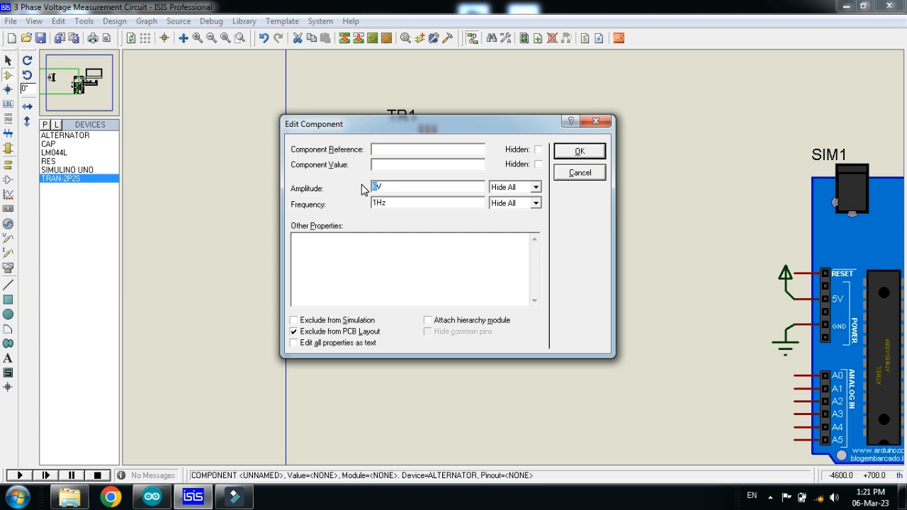
Set the alternator to 312V amplitude at 50Hz.
type("312")
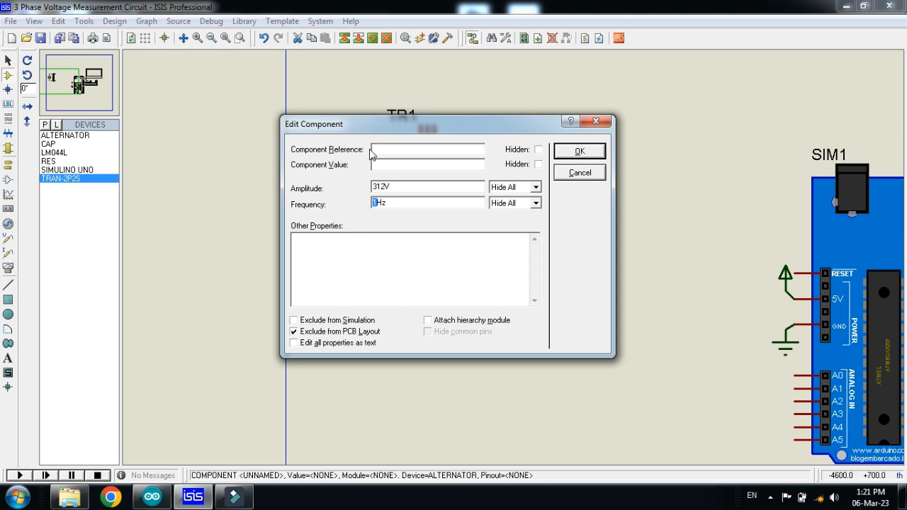
type("50")
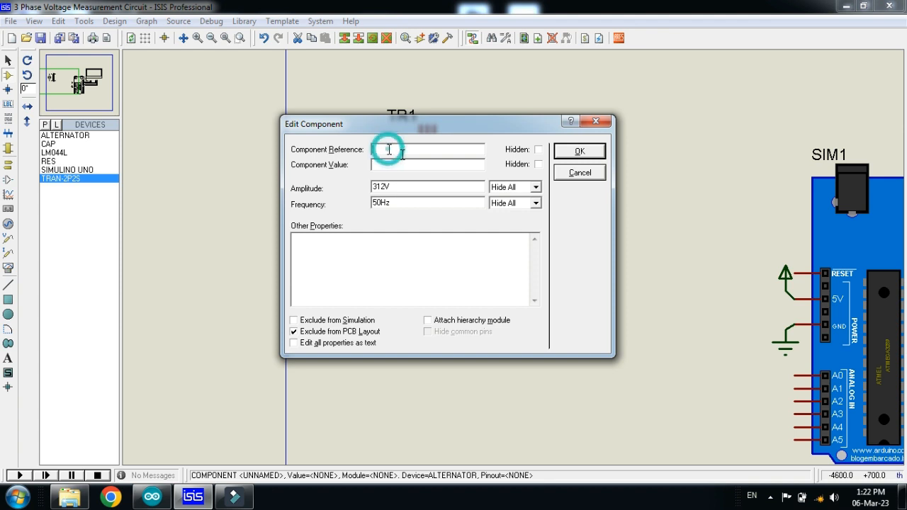
left_click(578, 150)
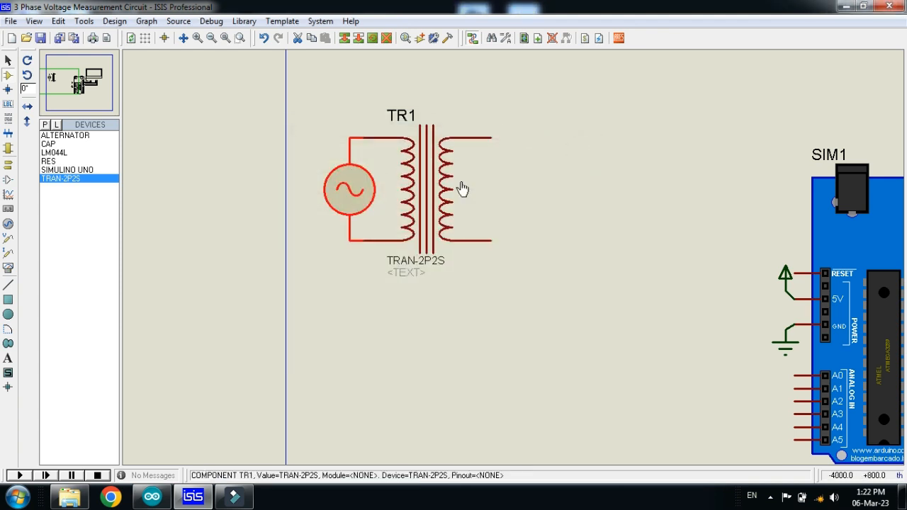
Set transformer TR1's coupling factor to 0.05.
left_click(425, 198)
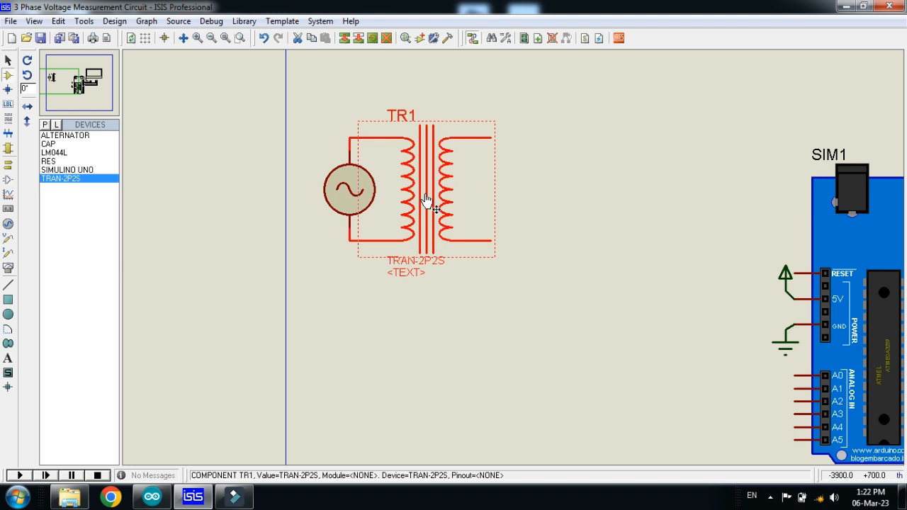
double_click(425, 199)
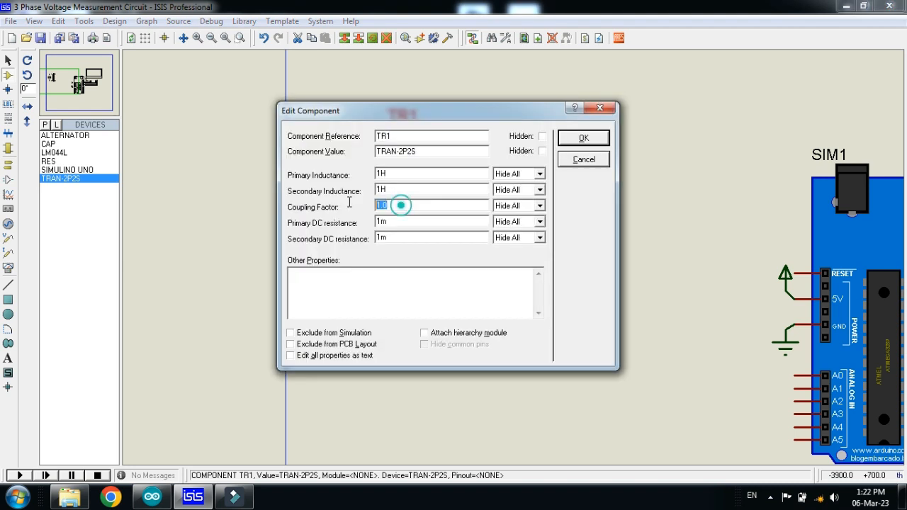
type("0")
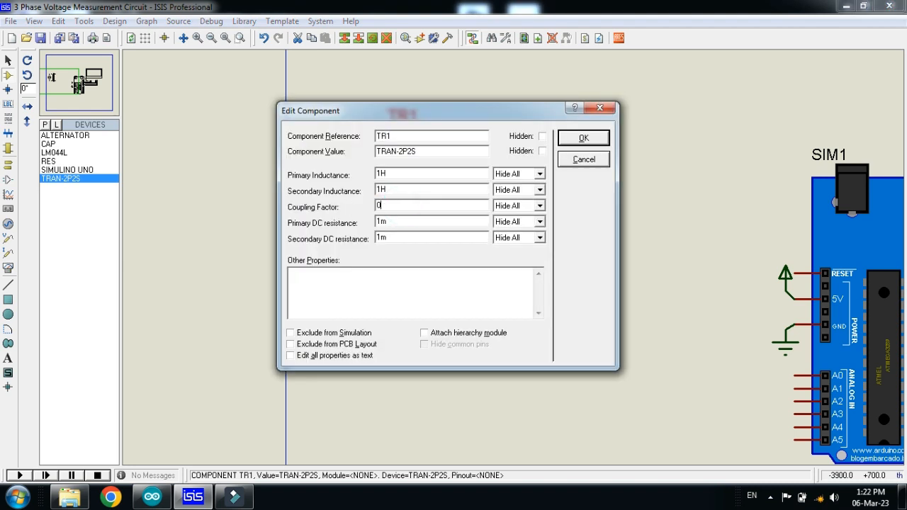
type(".059")
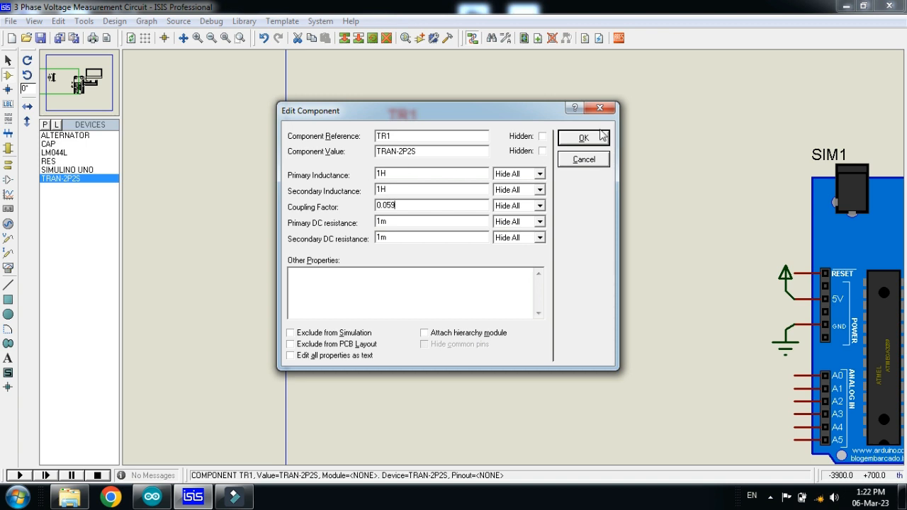
left_click(584, 136)
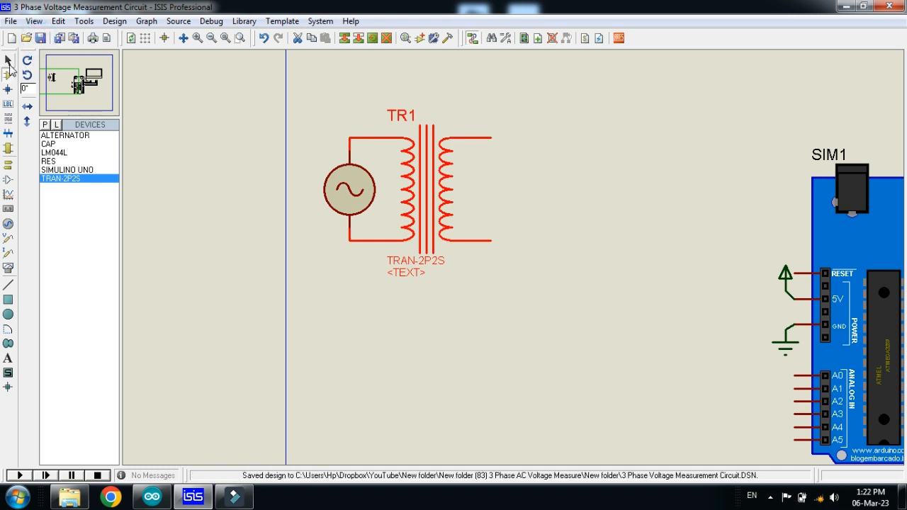
mouse_move(530, 201)
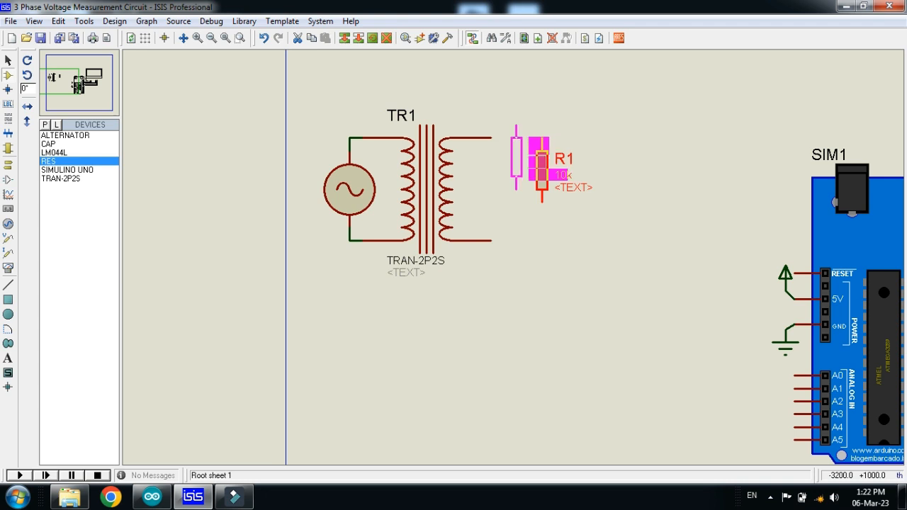
Place R1 beside the secondary, block-copy it as R2 moved below, and place a third resistor R3.
left_click(516, 159)
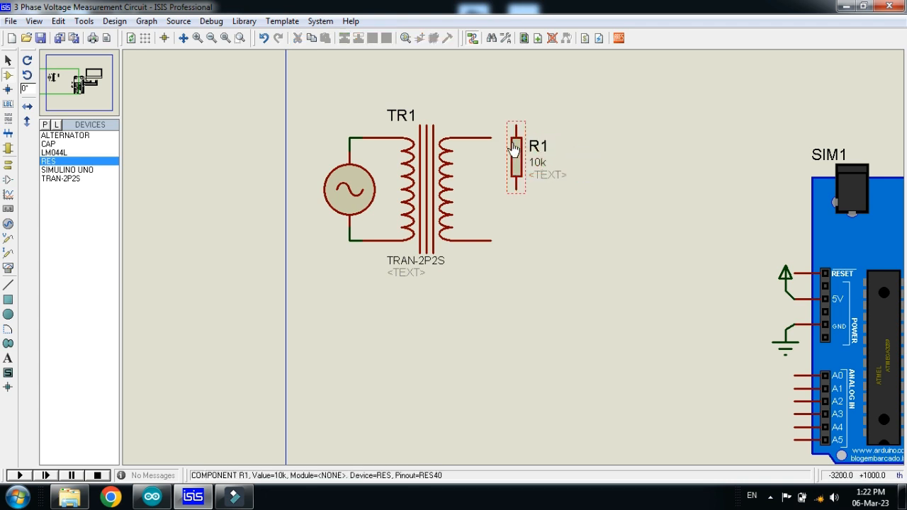
right_click(516, 150)
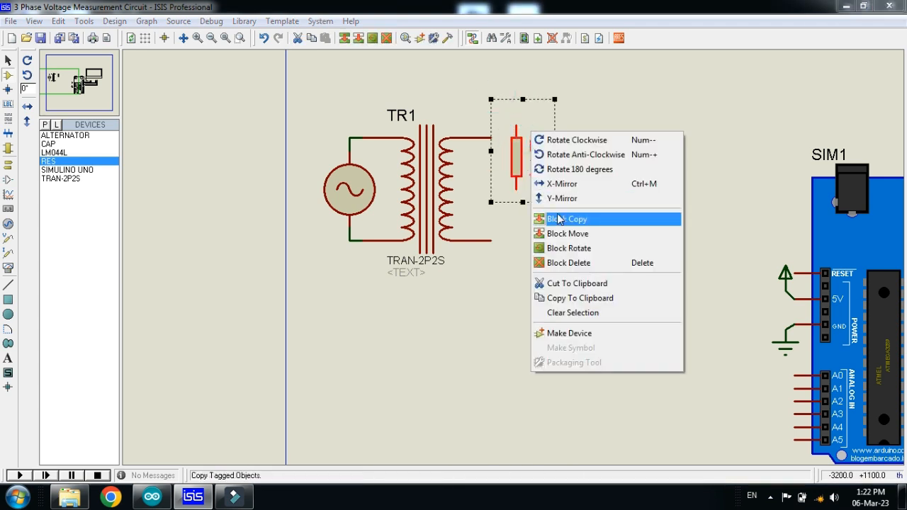
left_click(566, 218)
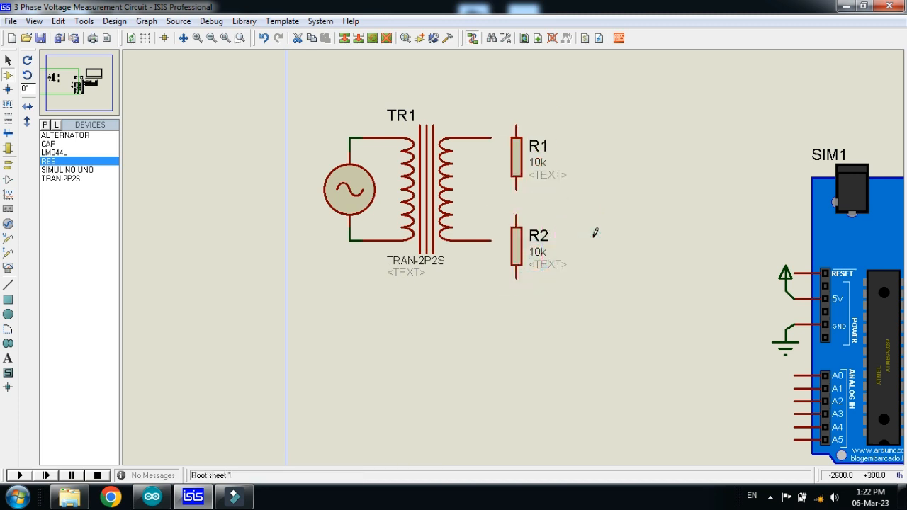
right_click(513, 248)
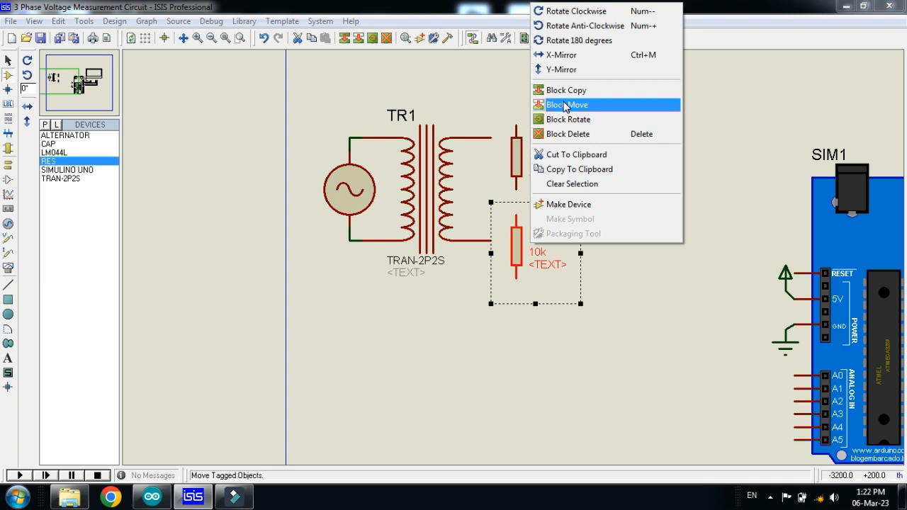
left_click(567, 105)
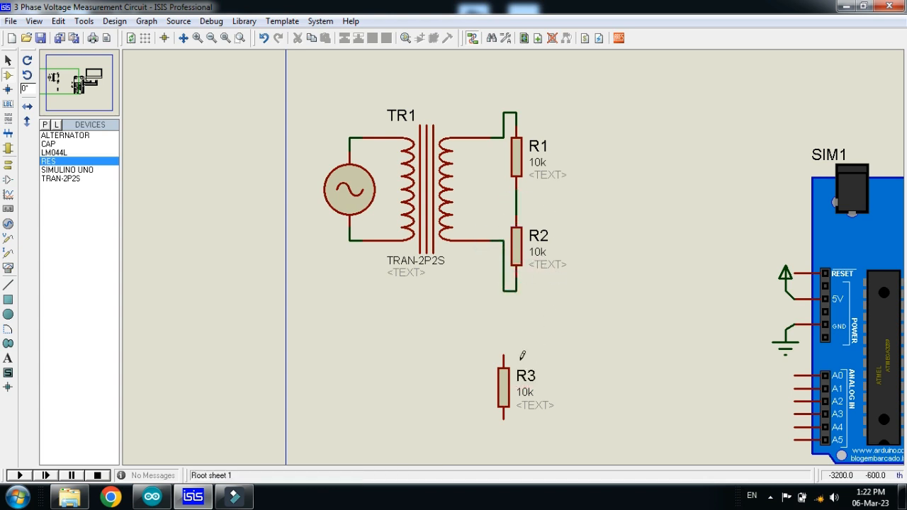
left_click(503, 385)
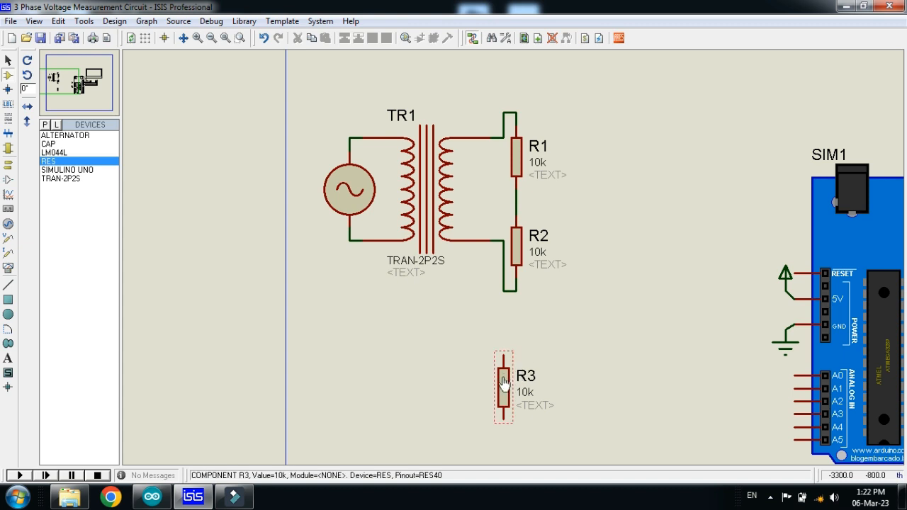
Place capacitor C1, rotate it upright and set its capacitance to 10uF.
left_click(503, 390)
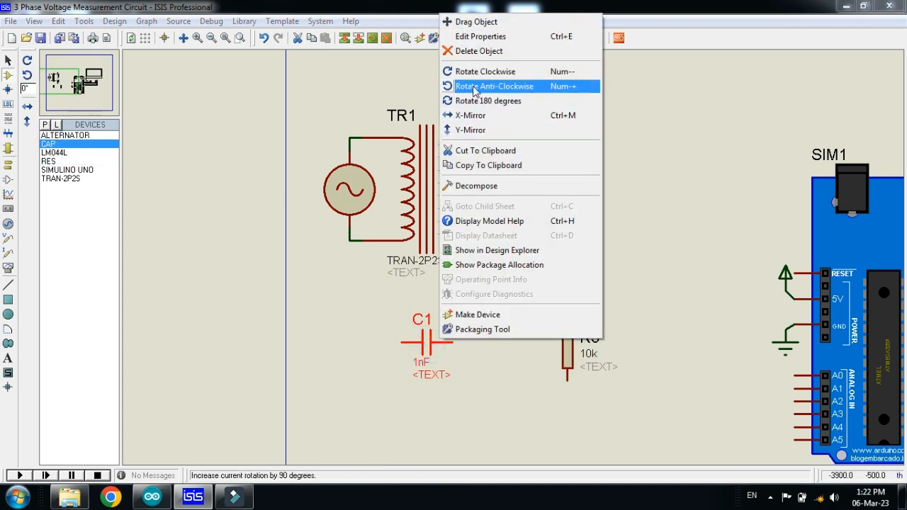
left_click(480, 37)
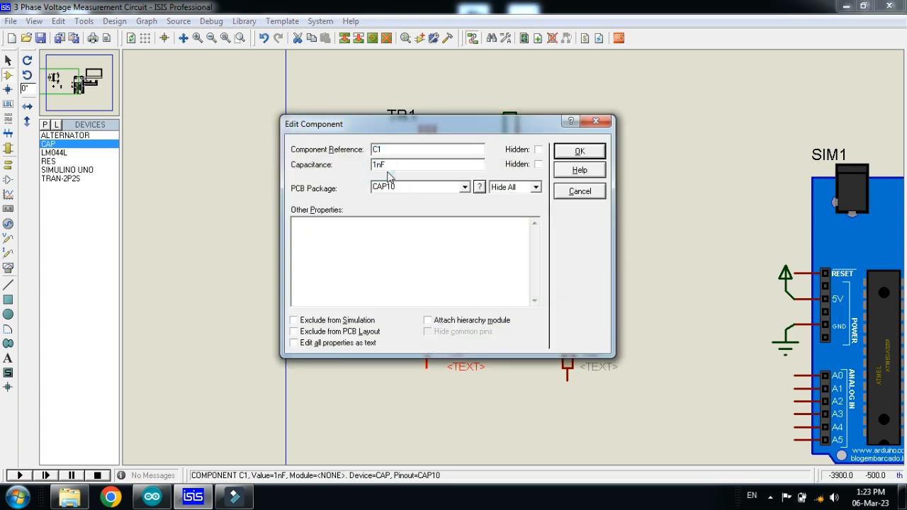
left_click(579, 151)
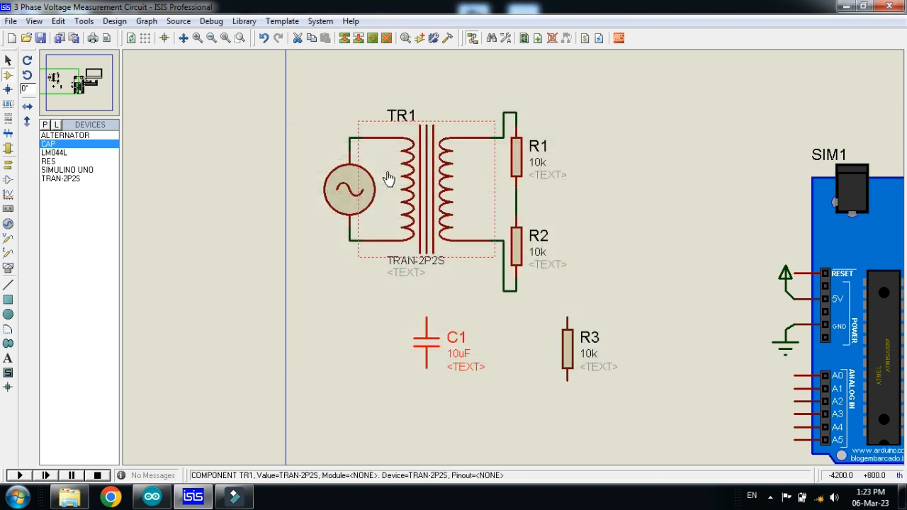
Wire C1 and R3 to the junction at the bottom of R2.
left_click(434, 344)
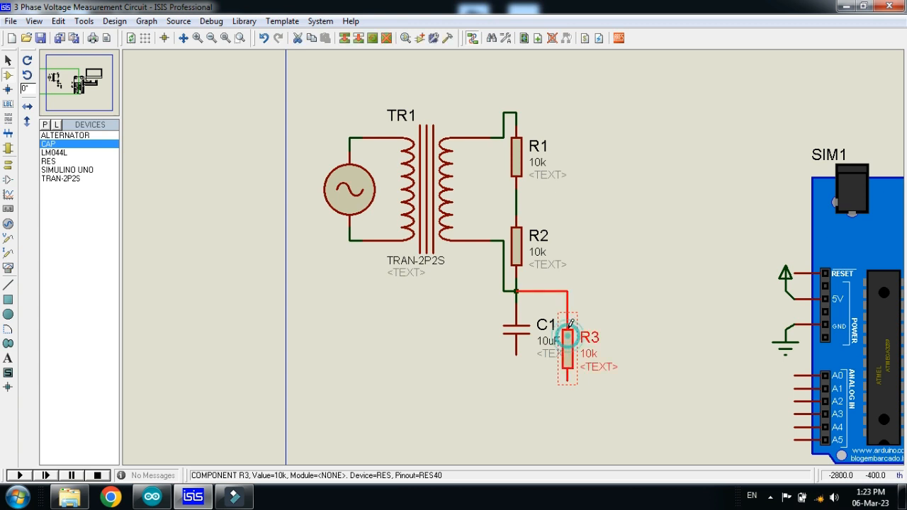
left_click(589, 272)
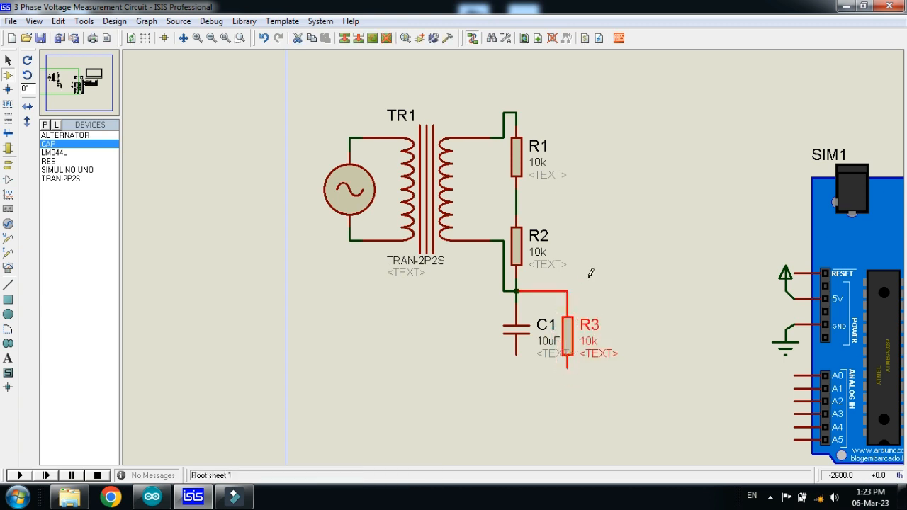
left_click(513, 163)
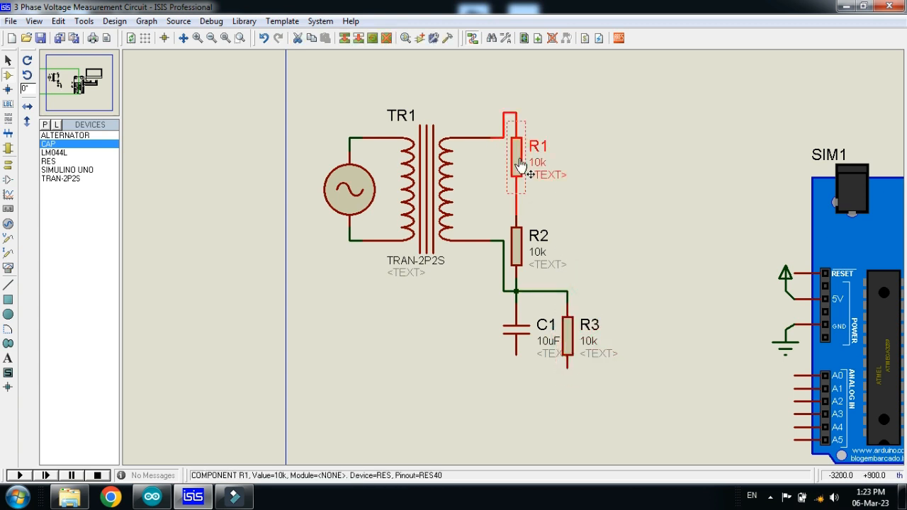
Change R1 and R3 to 100k and block-select R3 to copy it as R4.
double_click(516, 158)
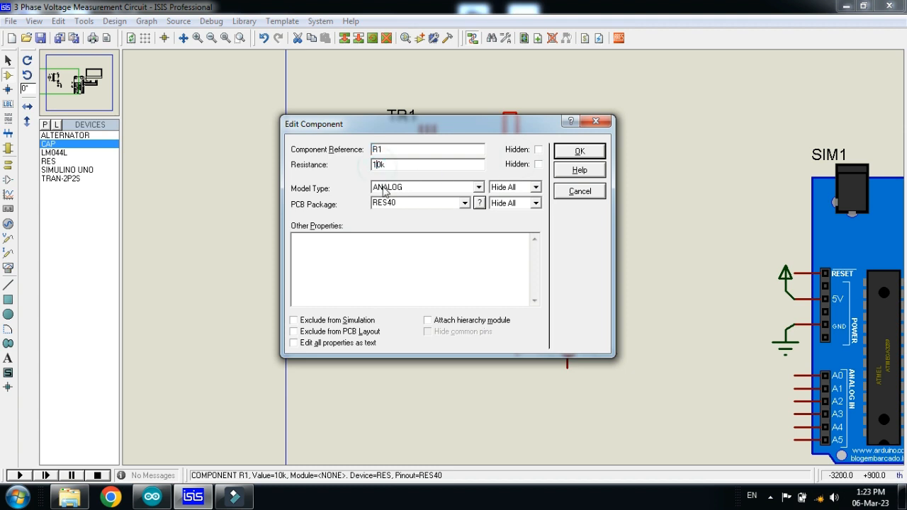
left_click(578, 150)
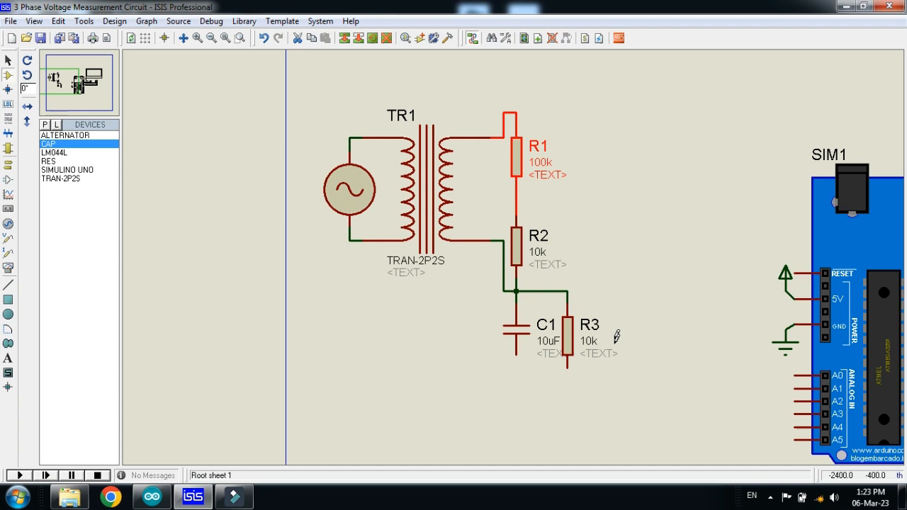
double_click(589, 324)
type("100k")
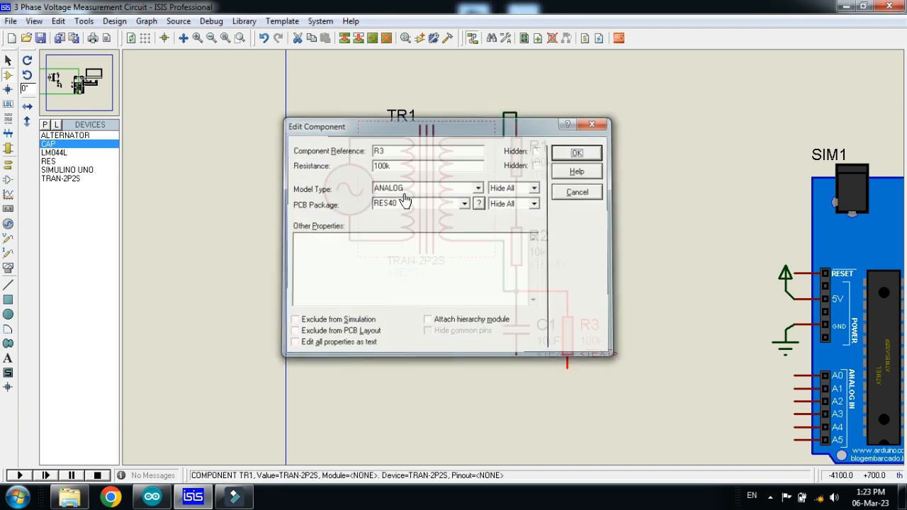
left_click(575, 153)
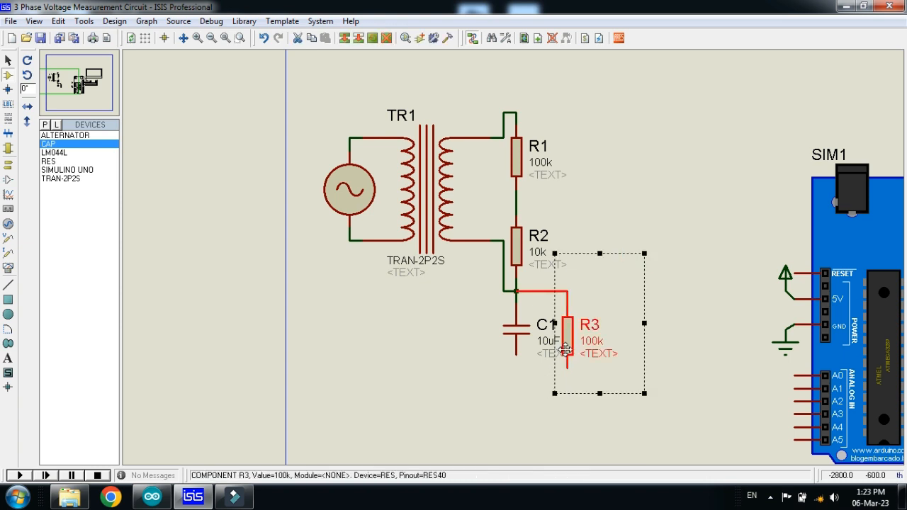
left_click_drag(567, 347, 578, 283)
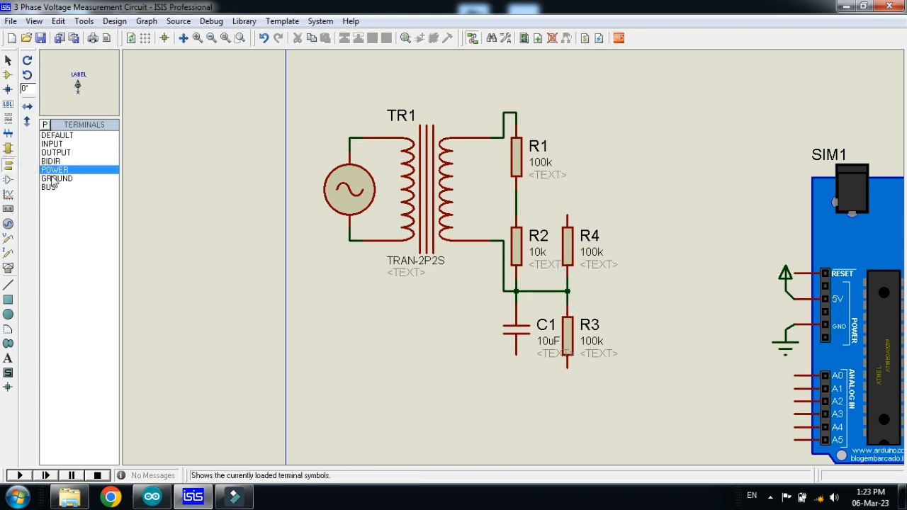
Put a power terminal above R4, join the bottoms of C1 and R3 and ground them.
left_click(564, 192)
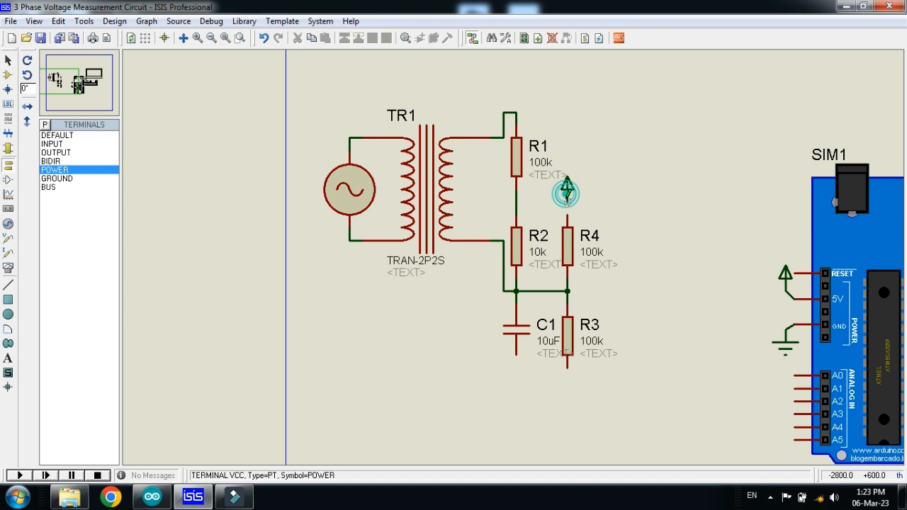
left_click(516, 333)
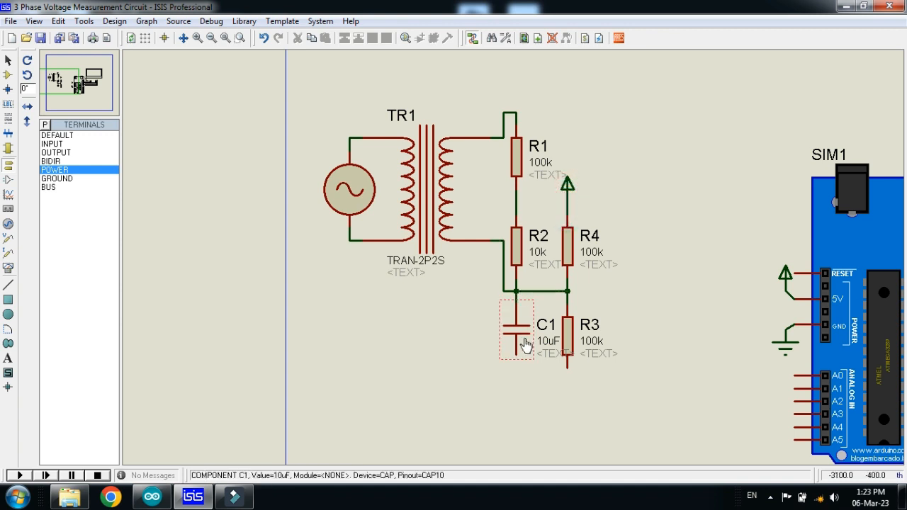
left_click_drag(515, 357, 567, 357)
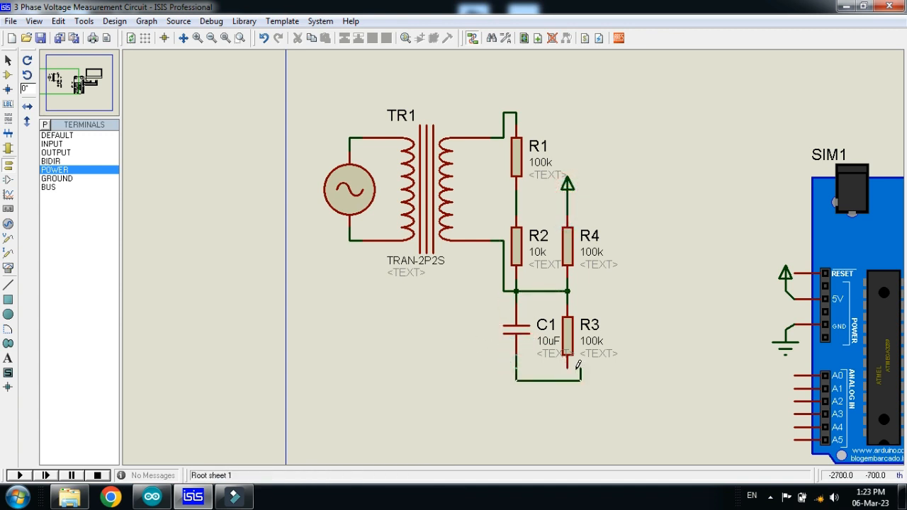
left_click(57, 178)
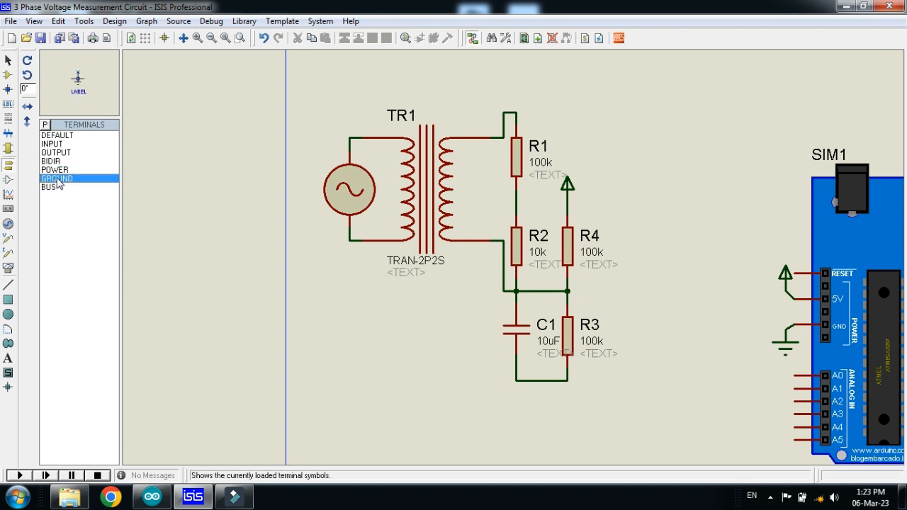
left_click(565, 402)
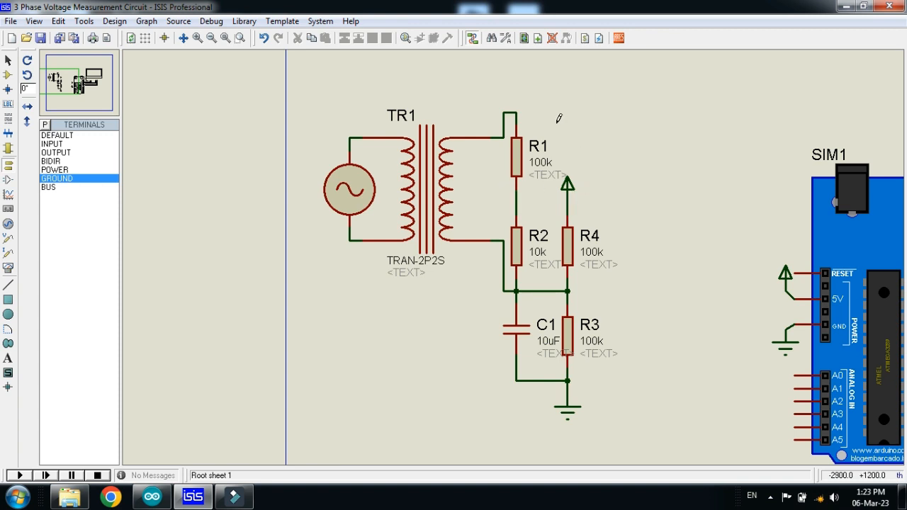
mouse_move(593, 280)
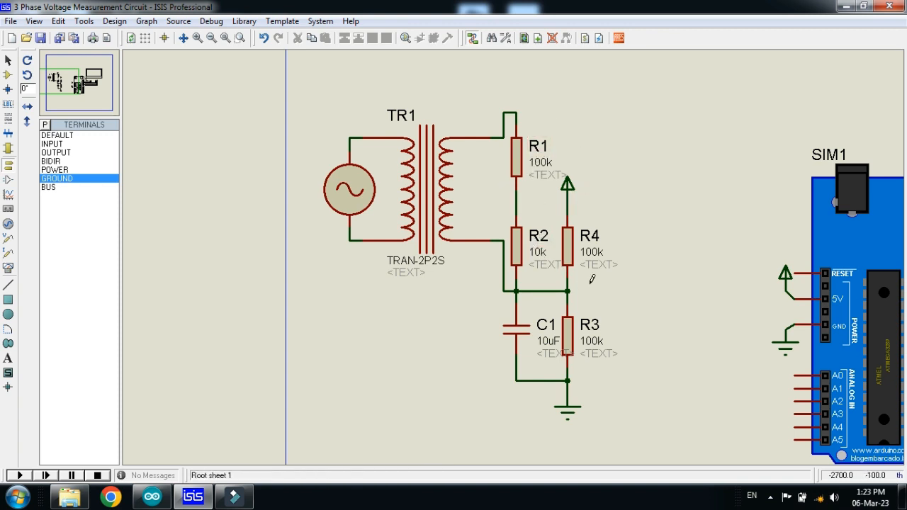
Select transformer TR1 and bring up its properties.
left_click(521, 333)
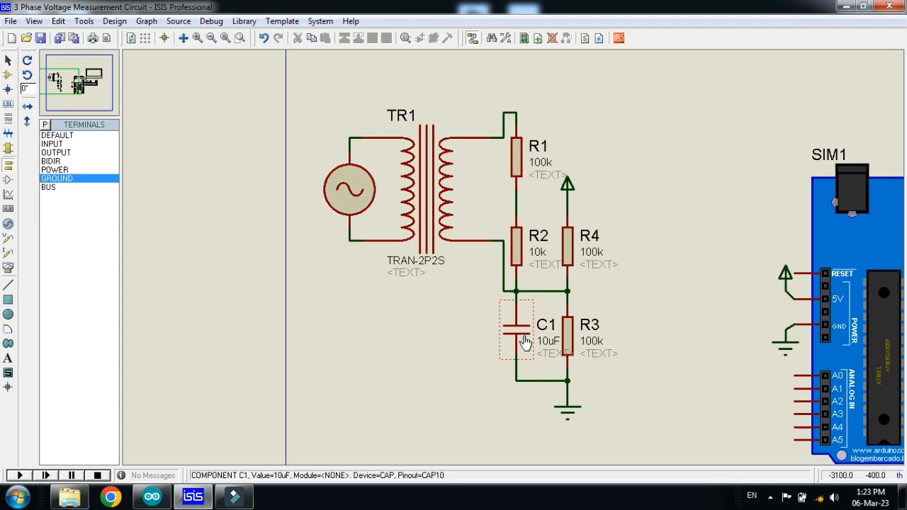
left_click(418, 199)
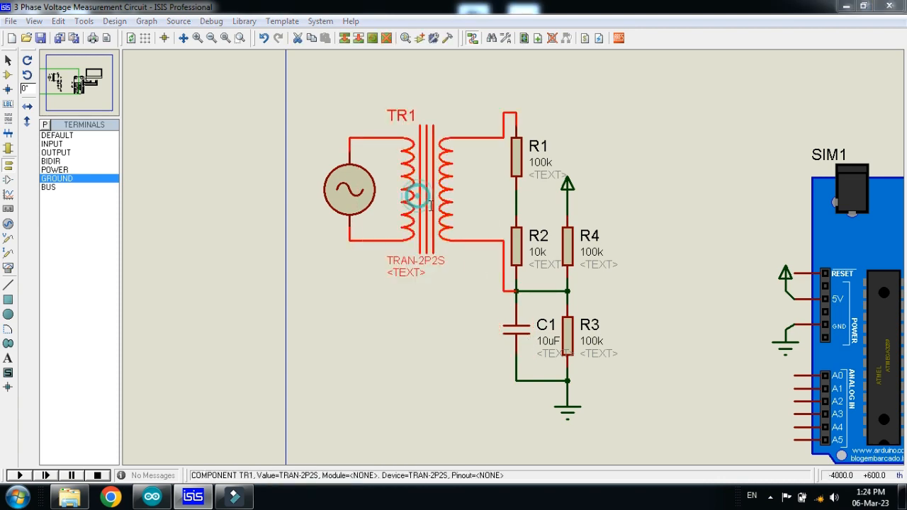
double_click(414, 196)
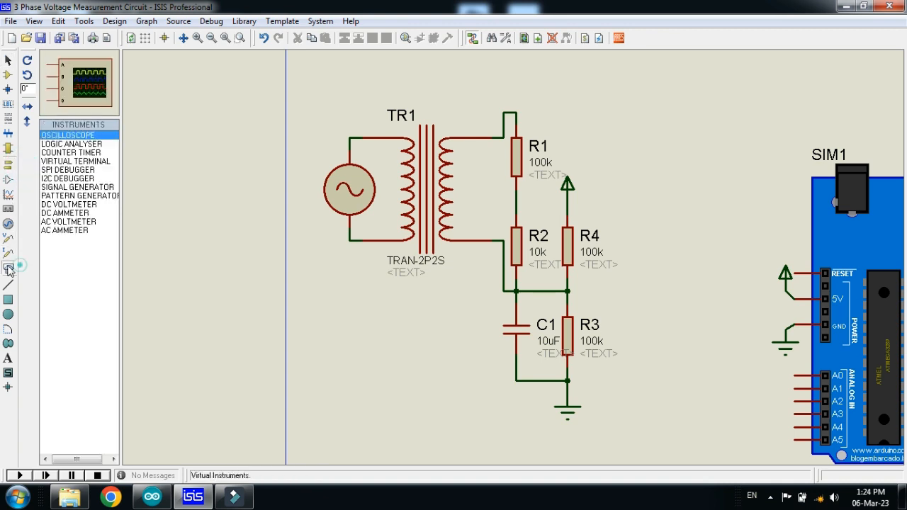
Place an AC VOLTMETER left of the TR1 source and wire its terminals across the alternator.
left_click(68, 221)
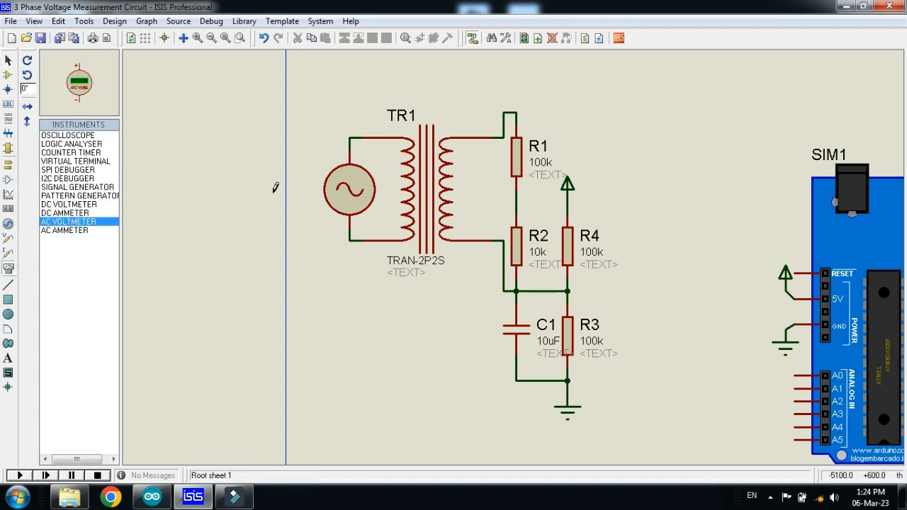
left_click(298, 191)
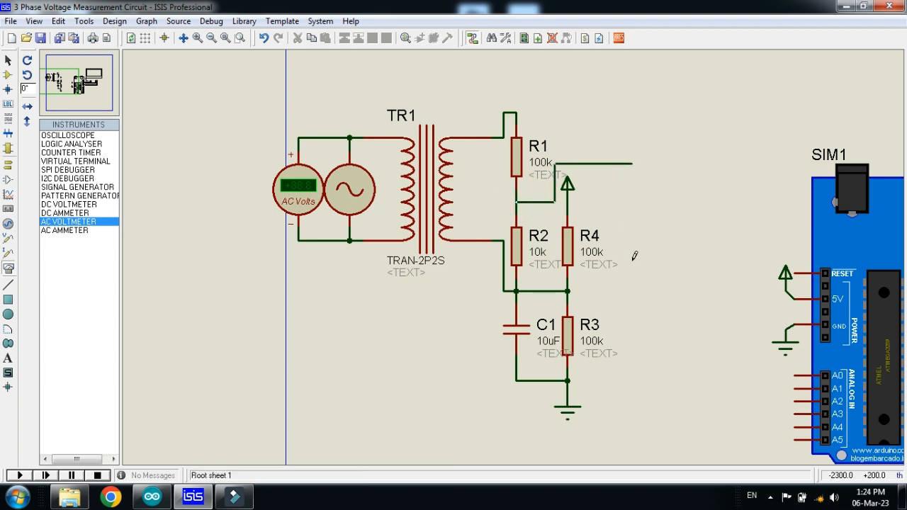
scroll("down", 3)
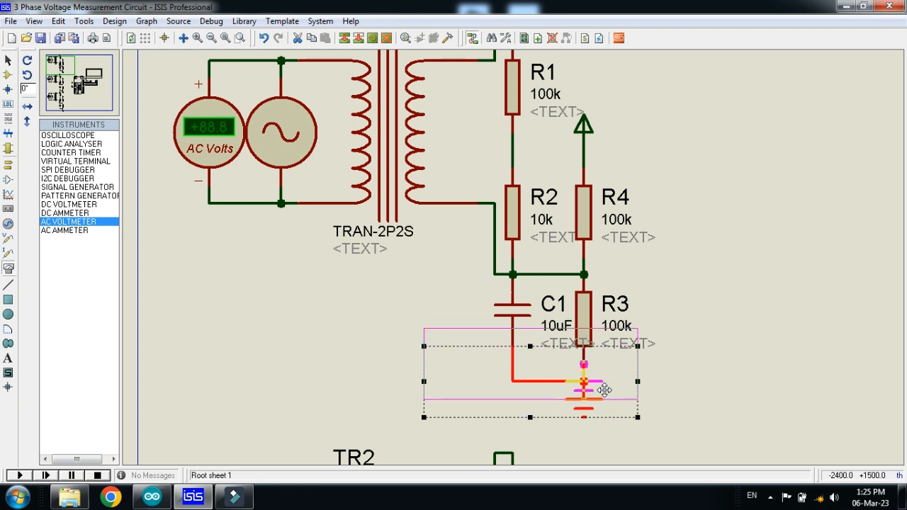
Drag the ground terminals under C1/R3 and C2/R7 into place, adjusting with Undo and box-select.
left_click(264, 37)
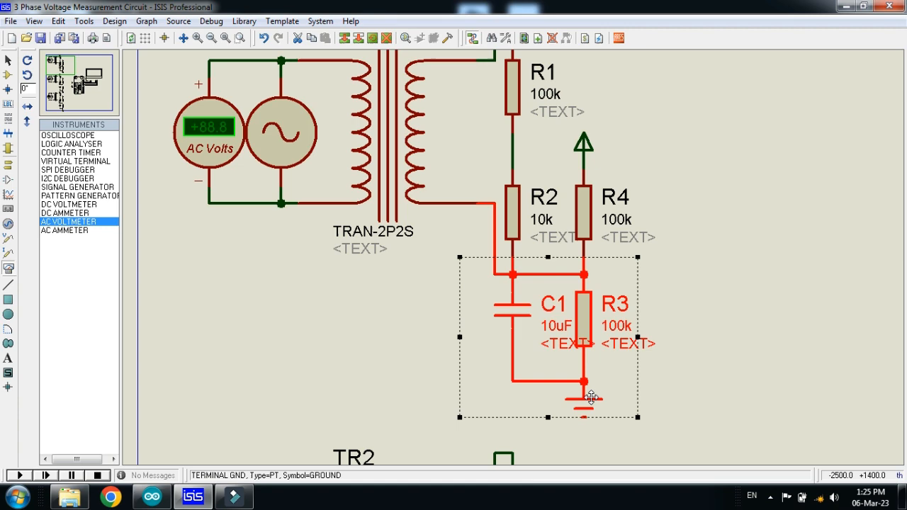
left_click(263, 36)
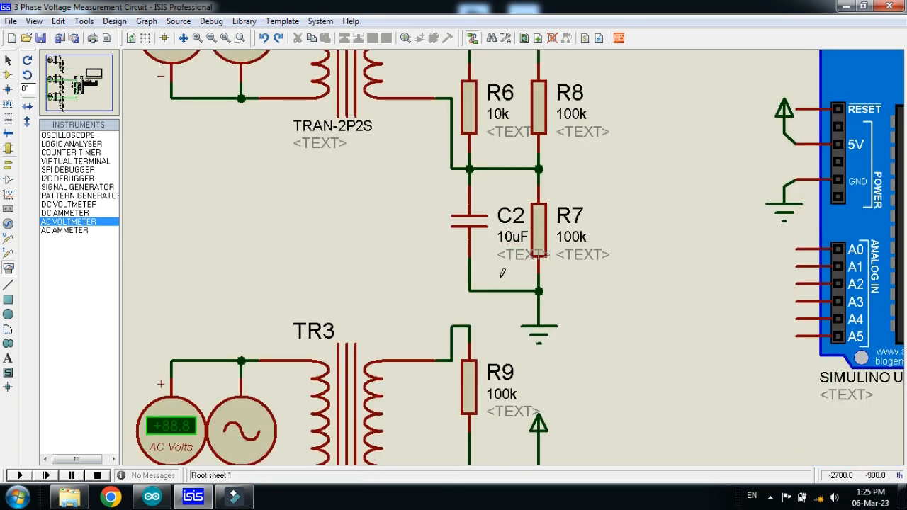
mouse_move(448, 269)
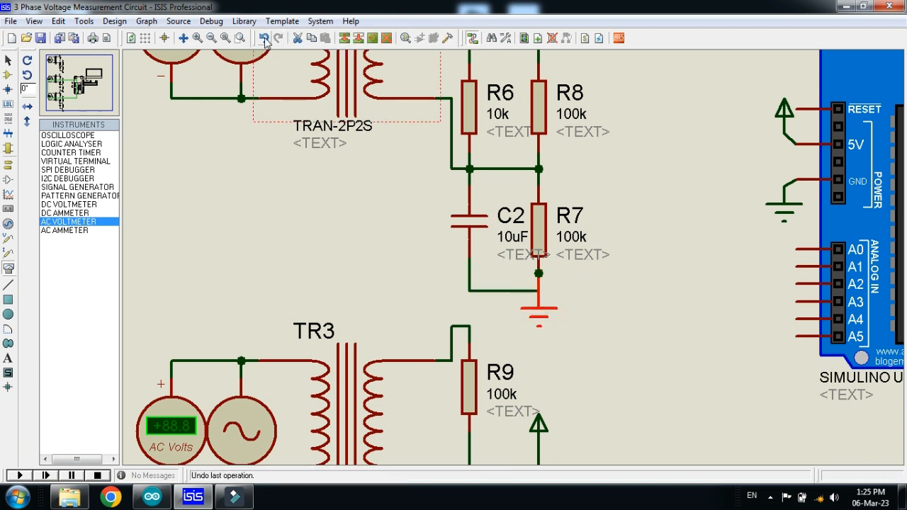
left_click_drag(447, 268, 598, 363)
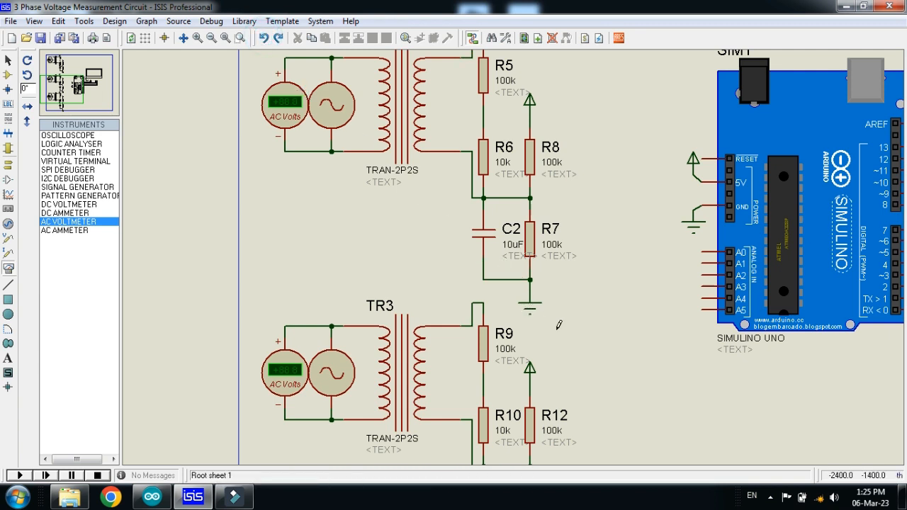
right_click(470, 304)
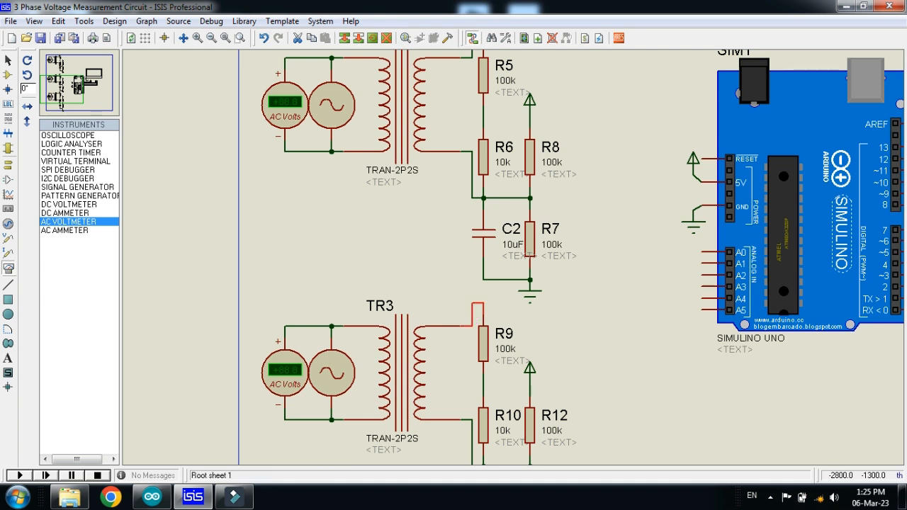
left_click(477, 304)
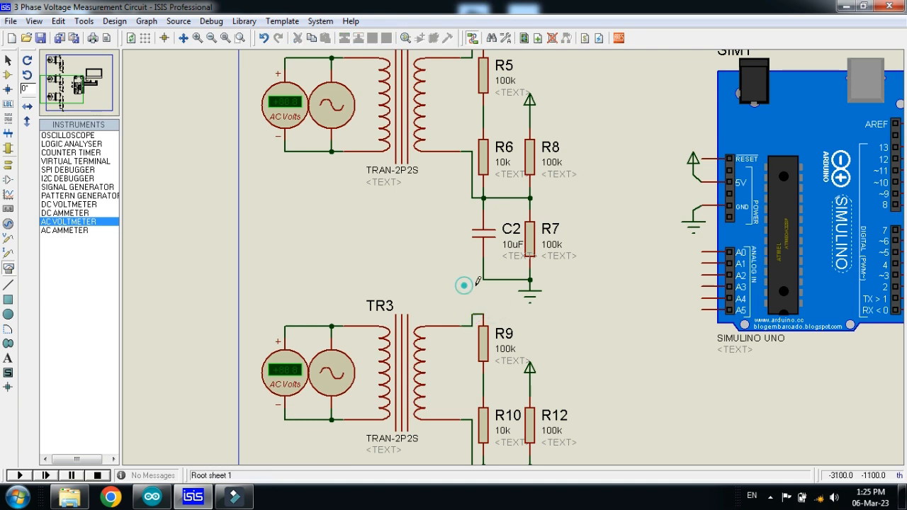
left_click_drag(465, 287, 560, 305)
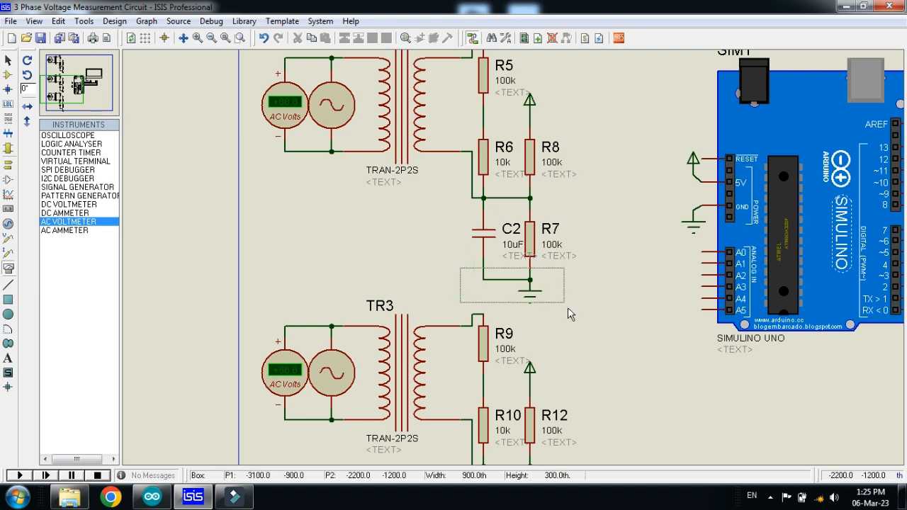
left_click(513, 283)
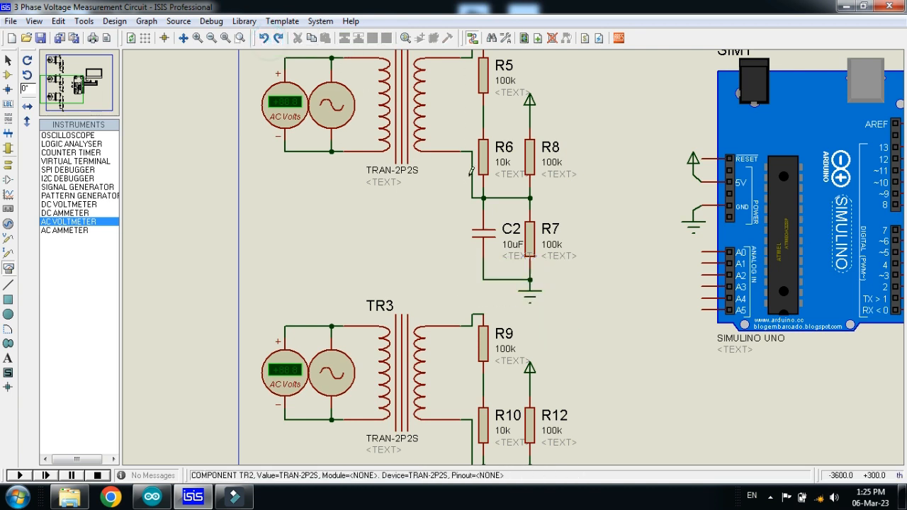
scroll("down", 3)
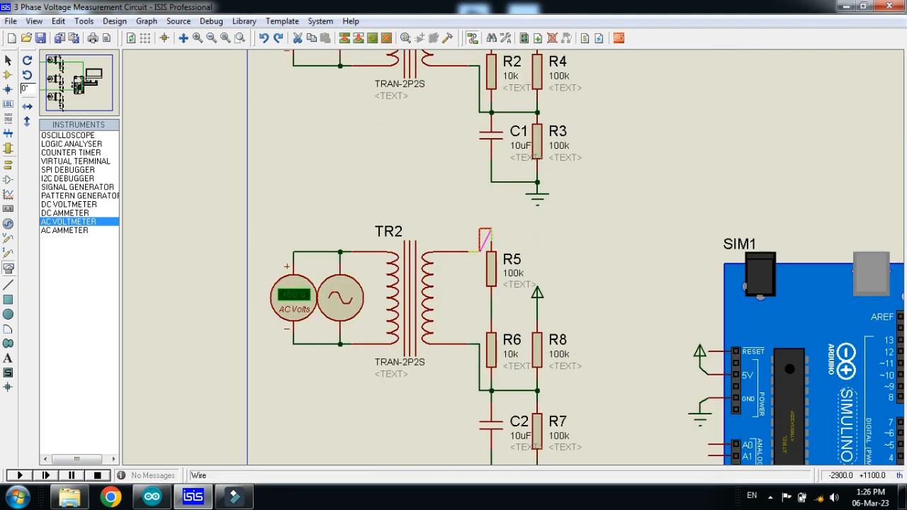
Draw a wire from the top of R5 and reroute the wire at the top of R1 with Drag Wire.
left_click(484, 230)
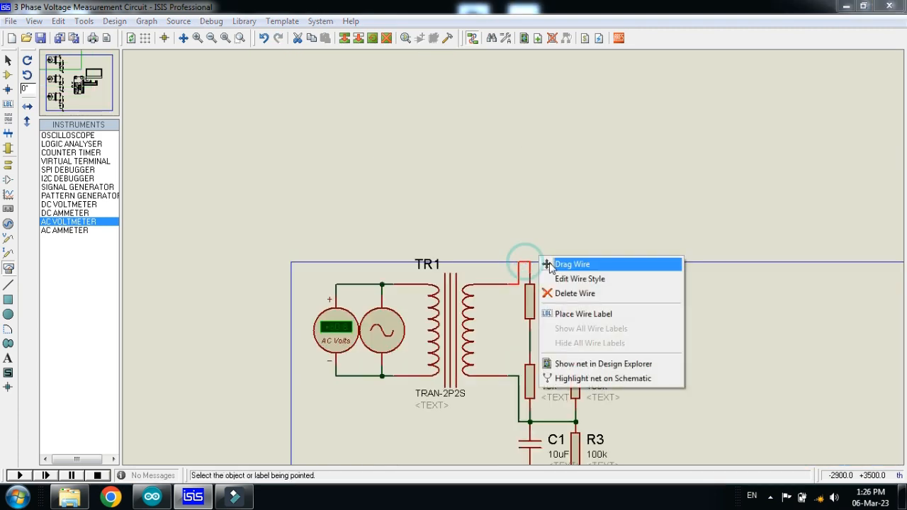
left_click(573, 264)
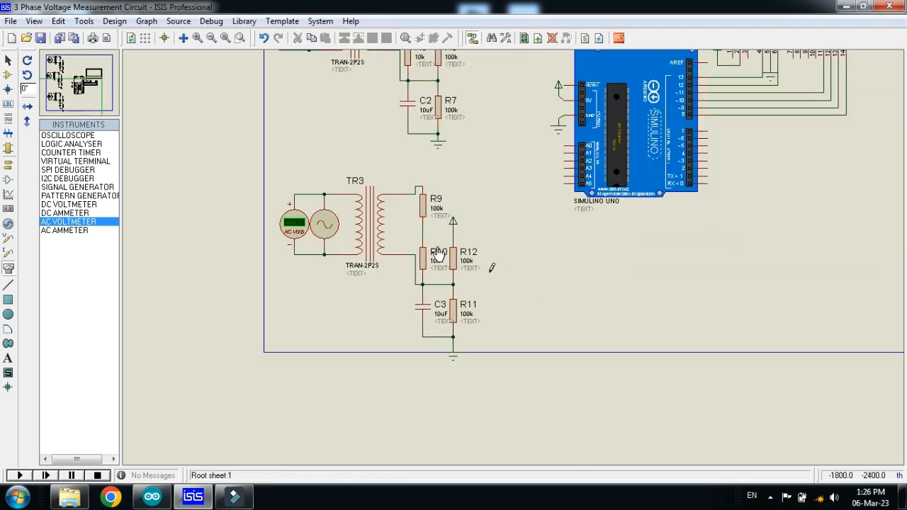
left_click_drag(439, 252, 499, 371)
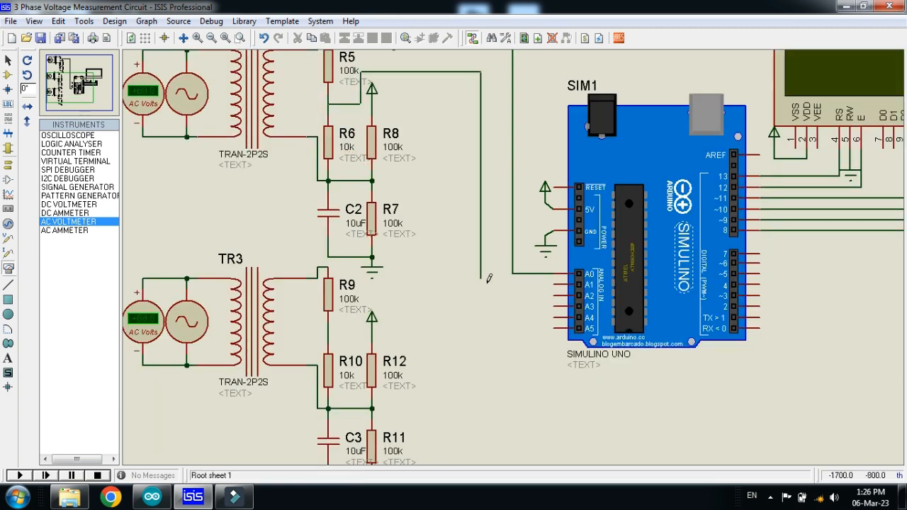
Wire the three divider outputs to SIMULINO UNO pins A0–A2 and zoom to fit the schematic.
left_click(553, 284)
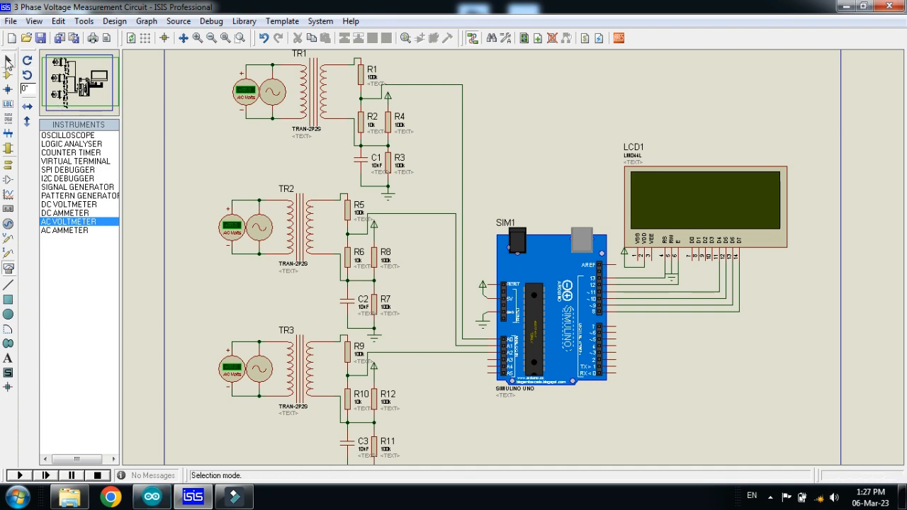
Switch to the Arduino IDE sketch and open the Sketch menu.
left_click(150, 496)
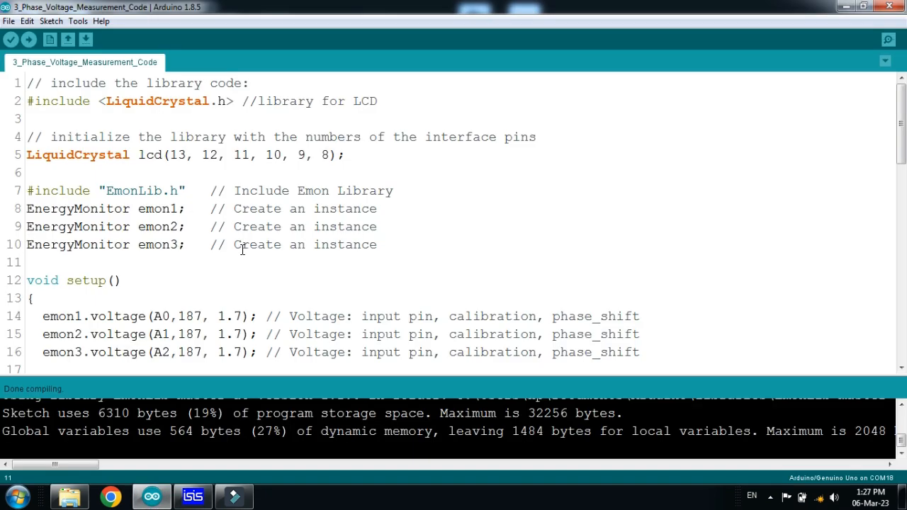
mouse_move(177, 88)
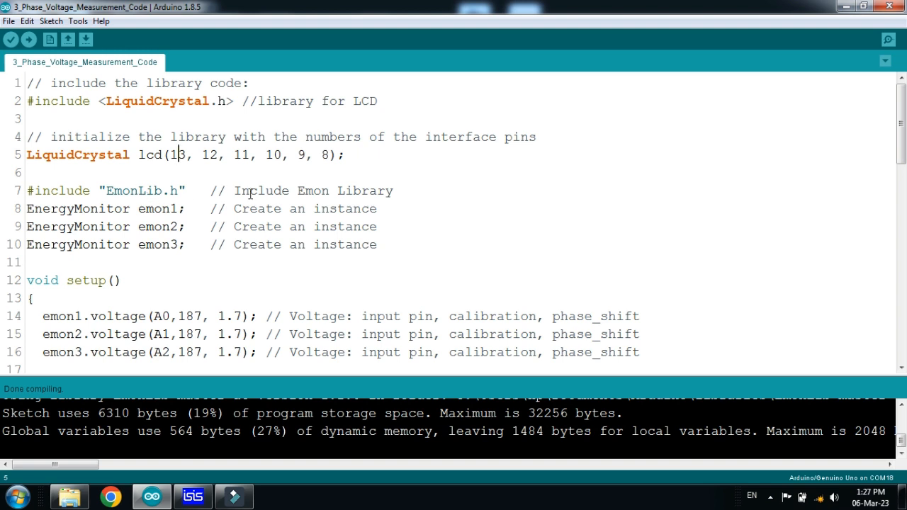
left_click(51, 22)
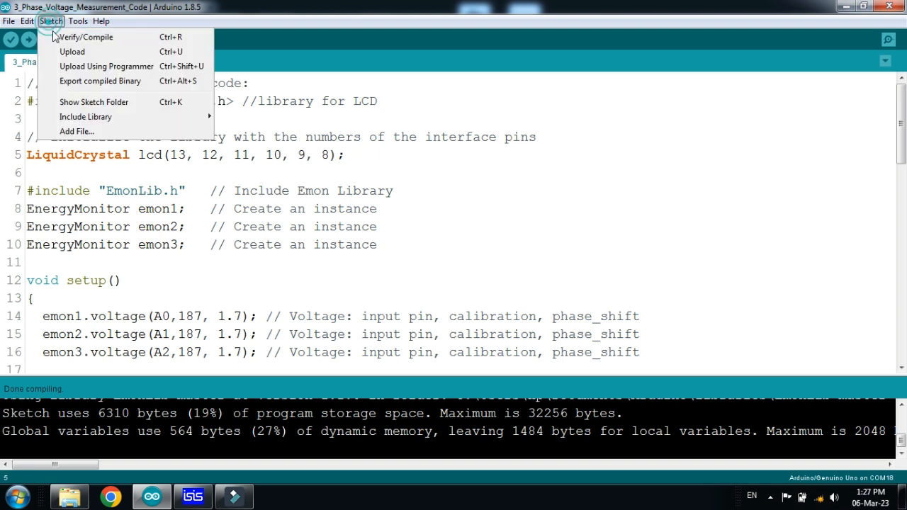
Select the EmonLib-master ZIP archive in the project folder in Windows Explorer.
left_click(158, 213)
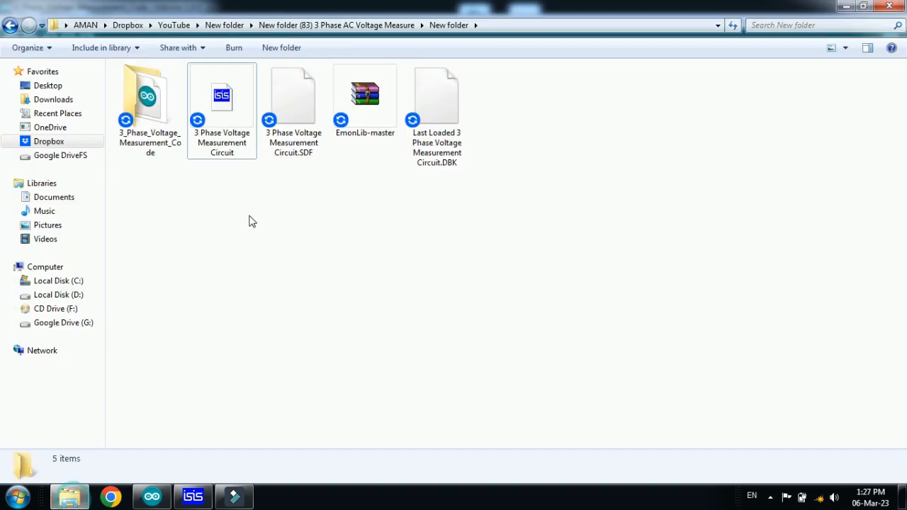
left_click(365, 97)
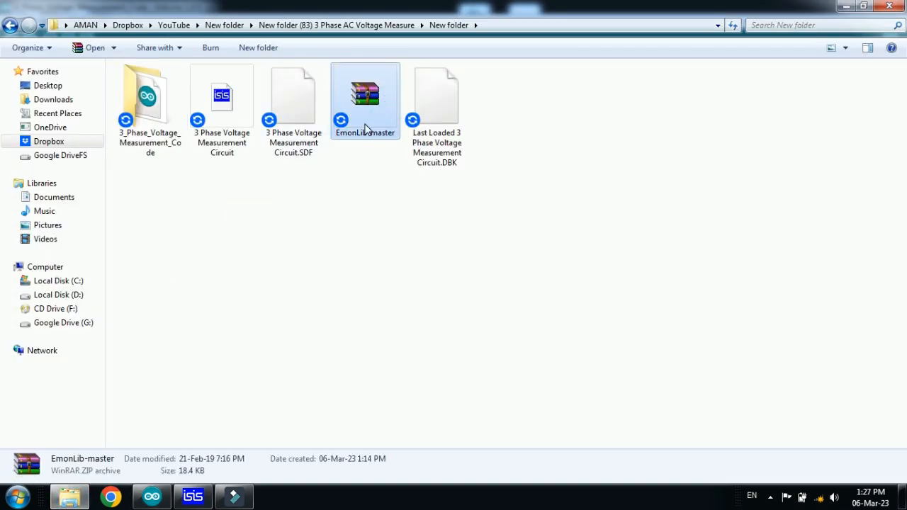
mouse_move(365, 130)
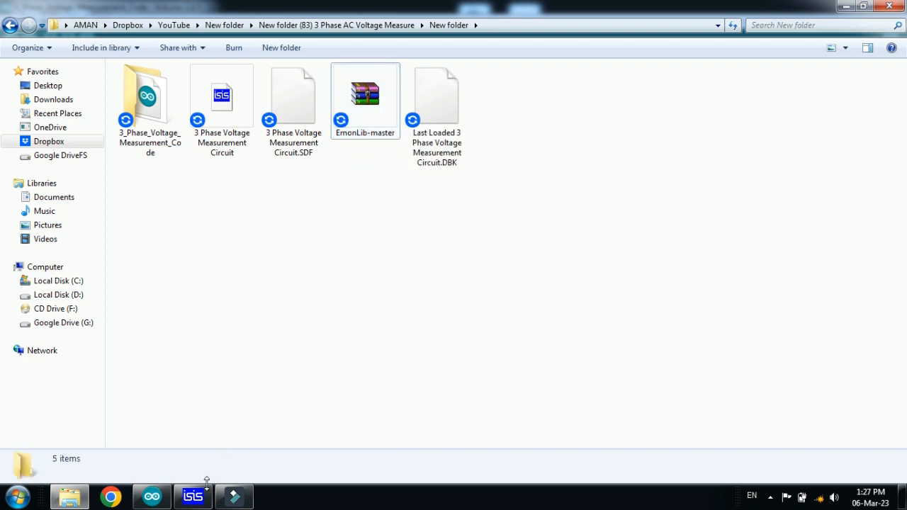
Add EmonLib-master via Add .ZIP Library and acknowledge the 'already exists' message.
left_click(51, 21)
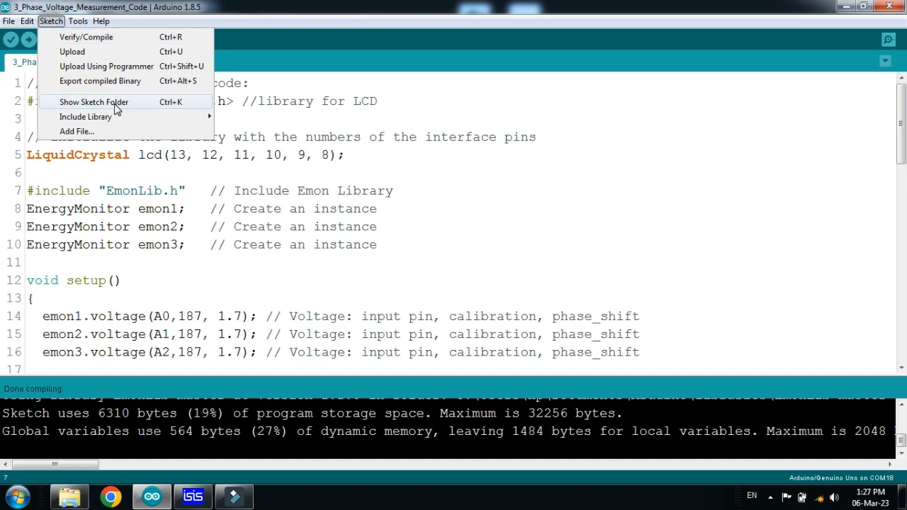
mouse_move(230, 144)
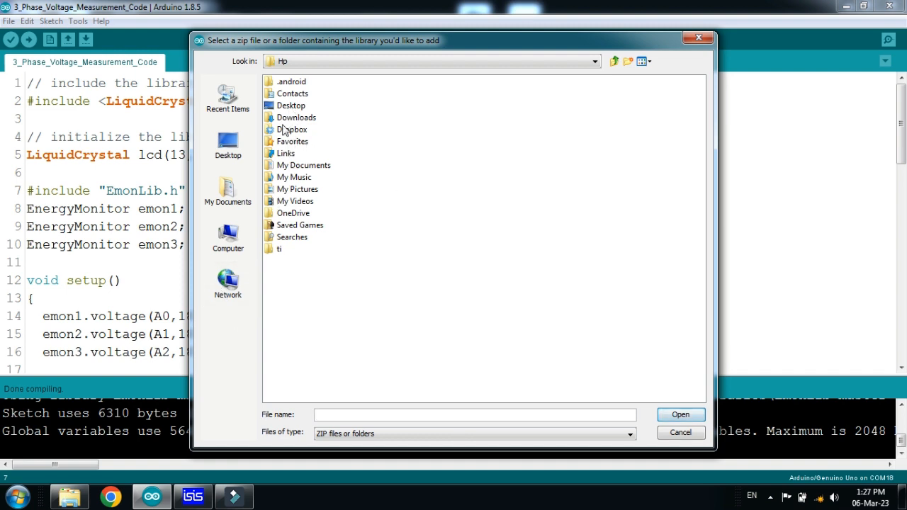
mouse_move(287, 107)
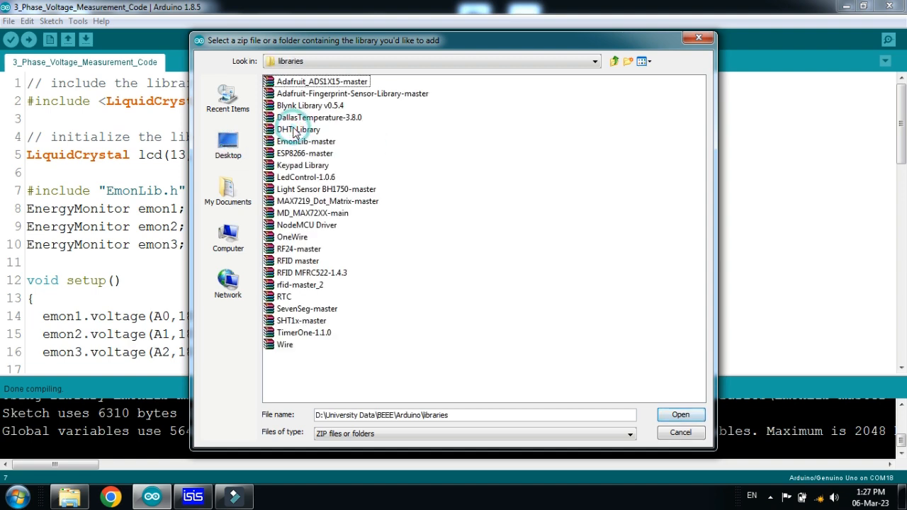
left_click(306, 141)
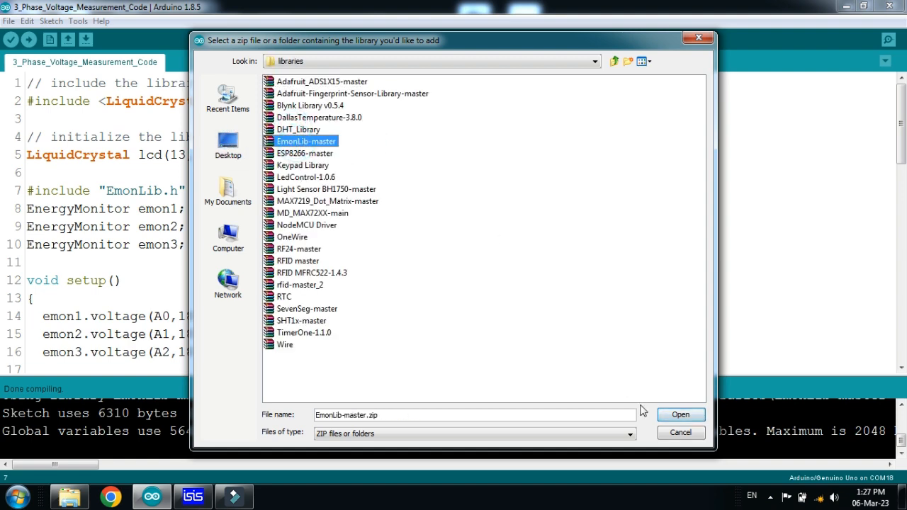
left_click(680, 414)
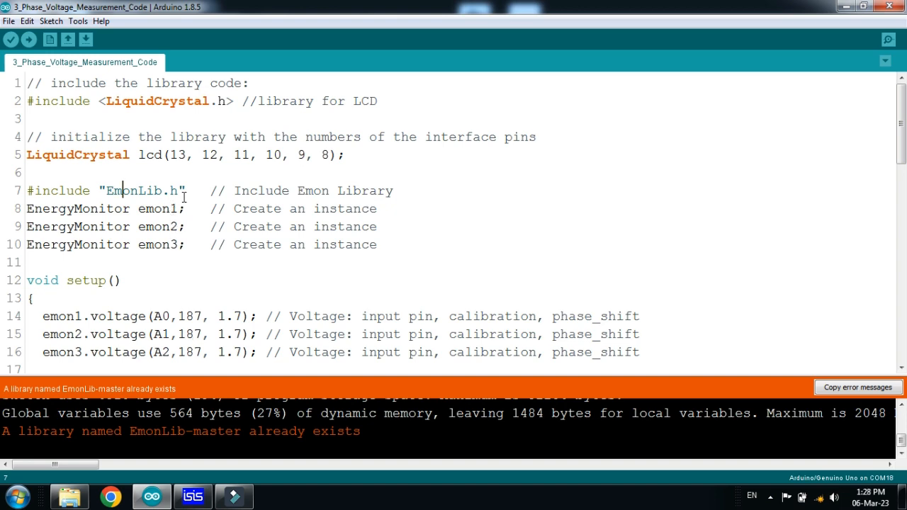
Verify the sketch, copy the compiled .hex file path from the build output and switch to ISIS.
left_click(11, 40)
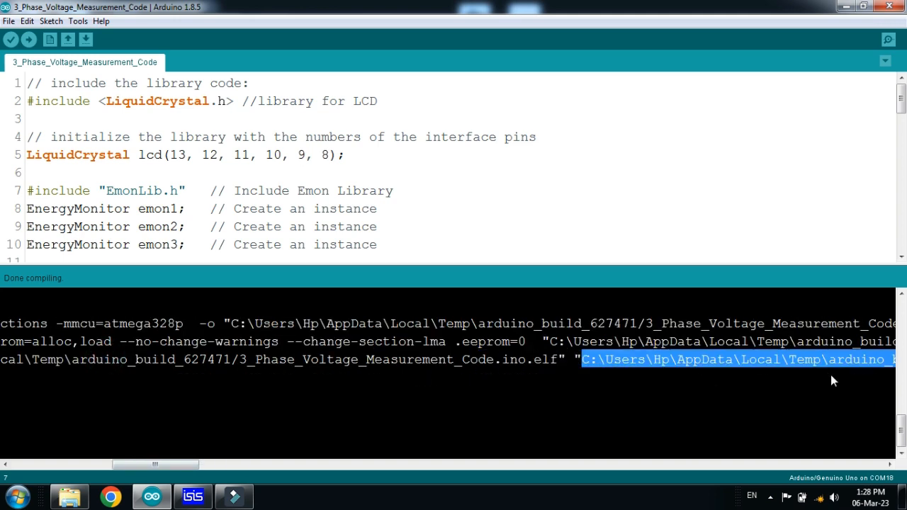
left_click_drag(149, 465, 177, 465)
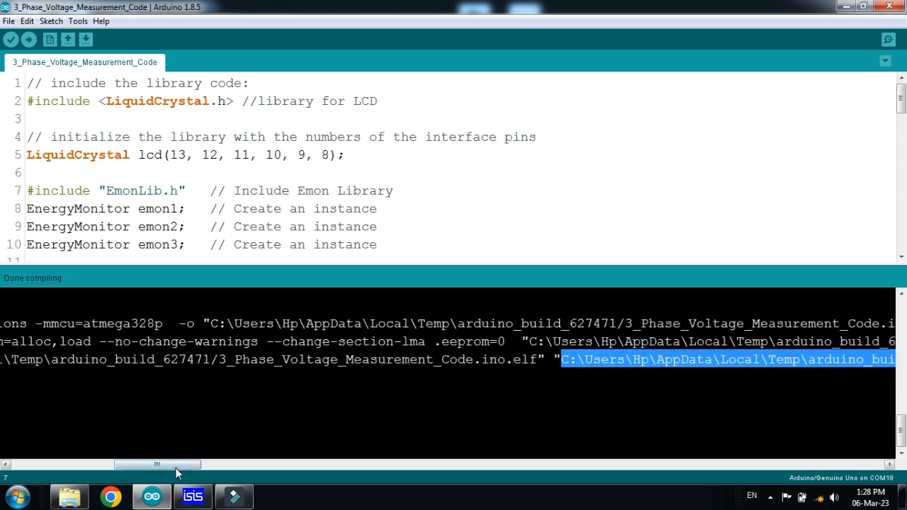
left_click_drag(156, 465, 205, 464)
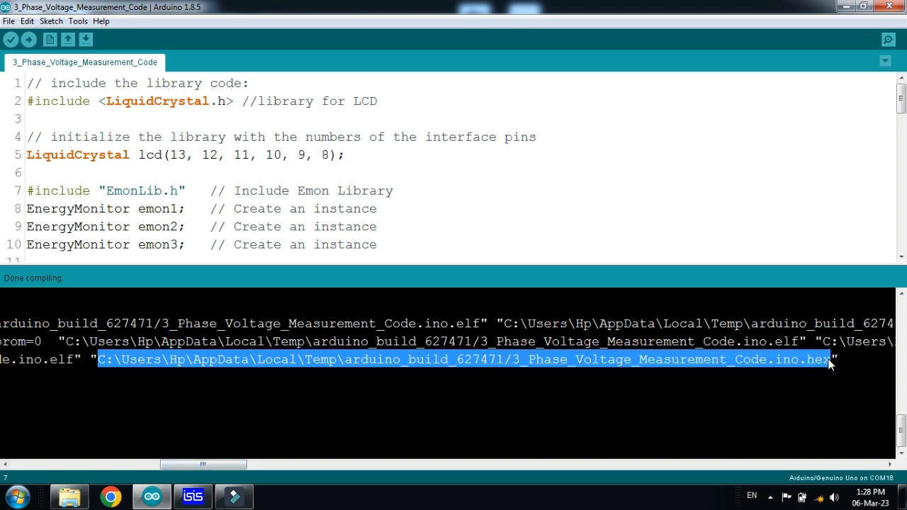
left_click(193, 496)
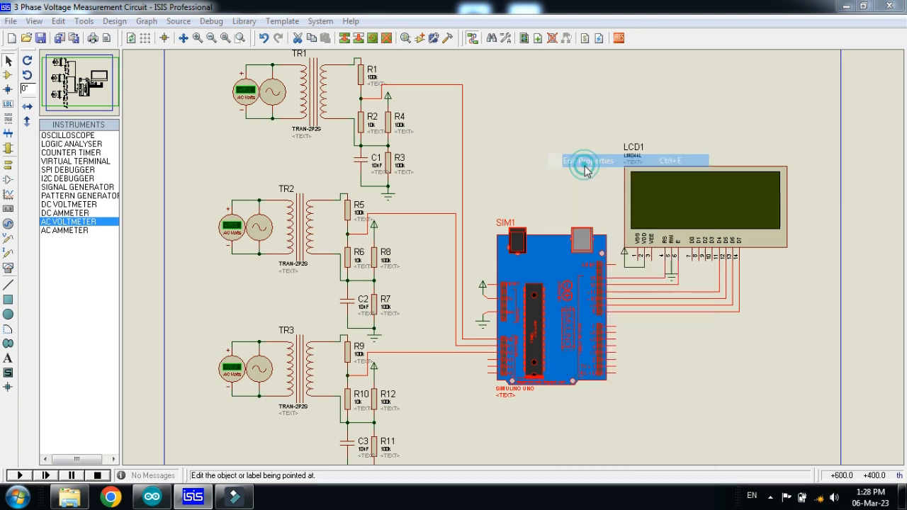
Paste the .hex path as SIM1's Program File, confirm, and zoom into the circuit and LCD.
left_click(588, 160)
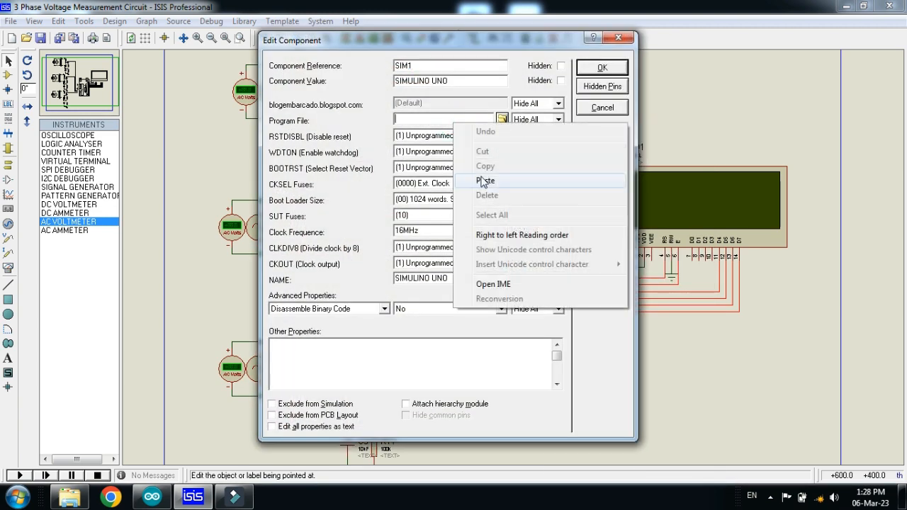
left_click(485, 182)
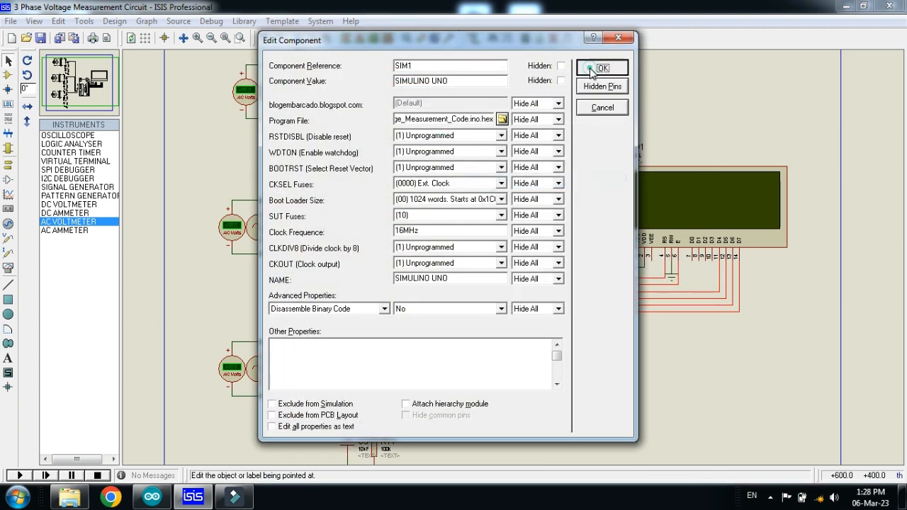
left_click(601, 68)
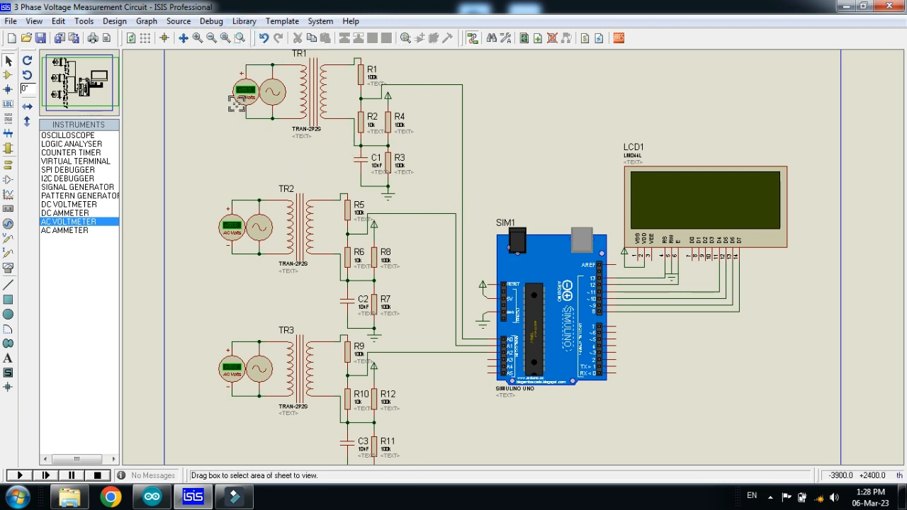
left_click_drag(210, 63, 244, 127)
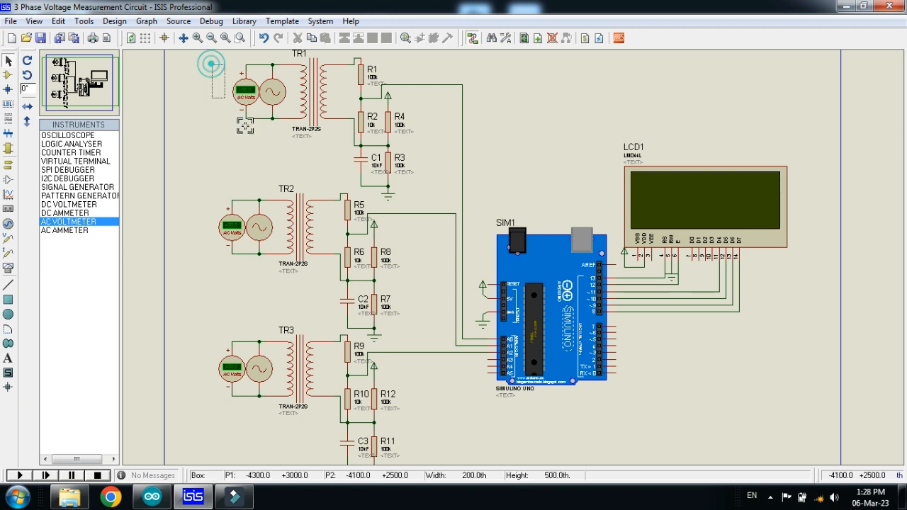
left_click_drag(213, 64, 811, 411)
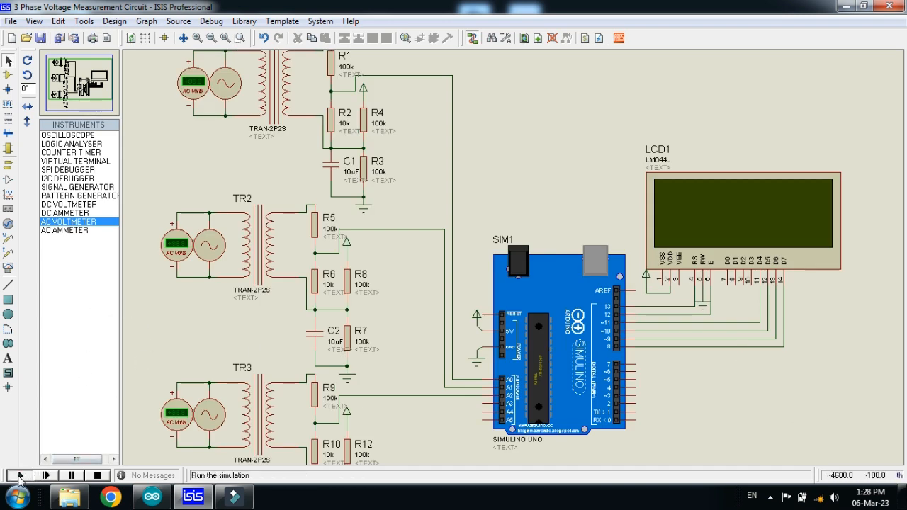
Run the simulation so the LCD shows THE BRIGHT LIGHT and 220V per phase, then stop it.
left_click(17, 476)
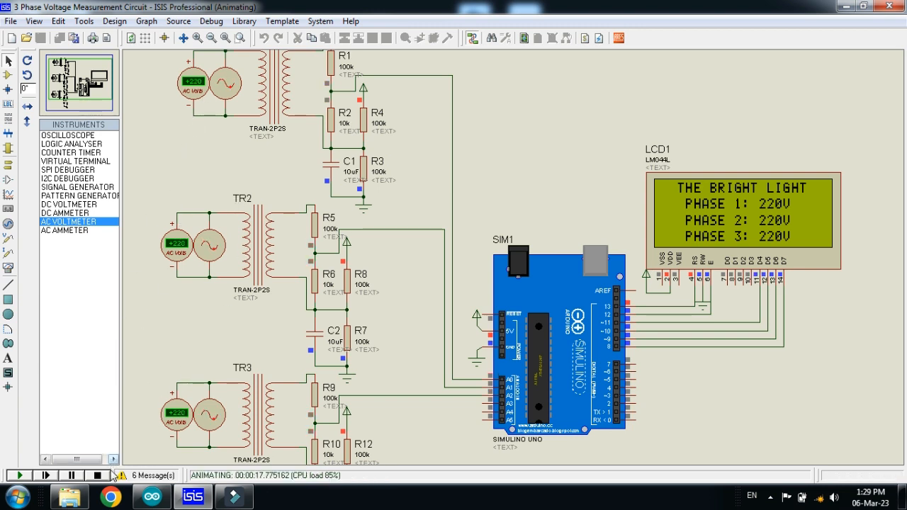
left_click(96, 476)
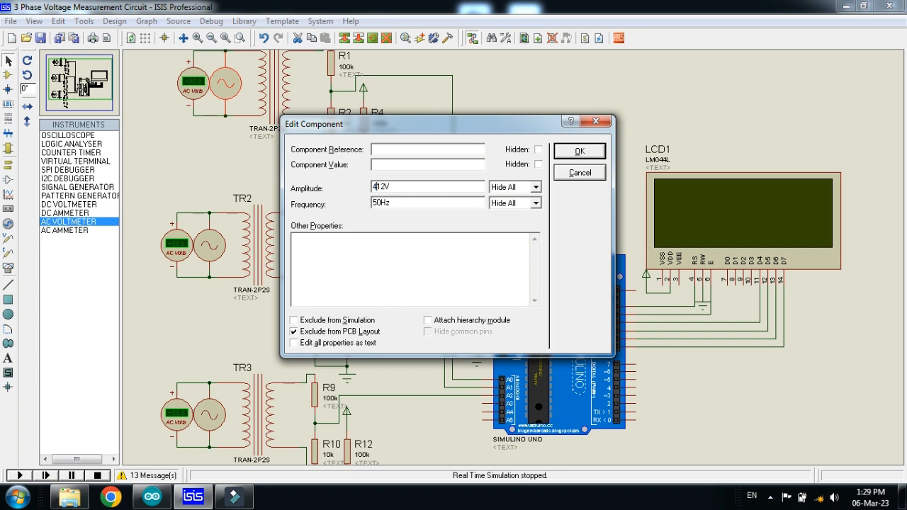
Confirm the raised first-source amplitude and rerun so phase 1 reads 291V.
left_click(578, 172)
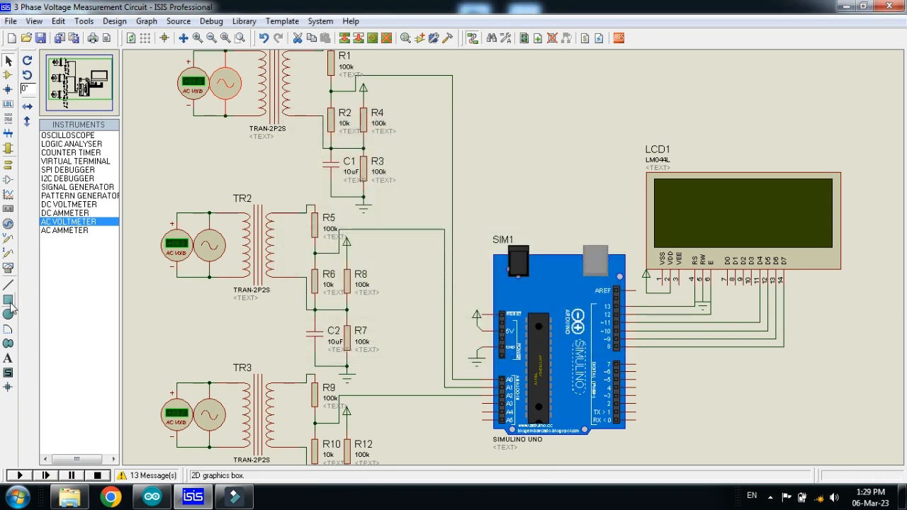
left_click(17, 476)
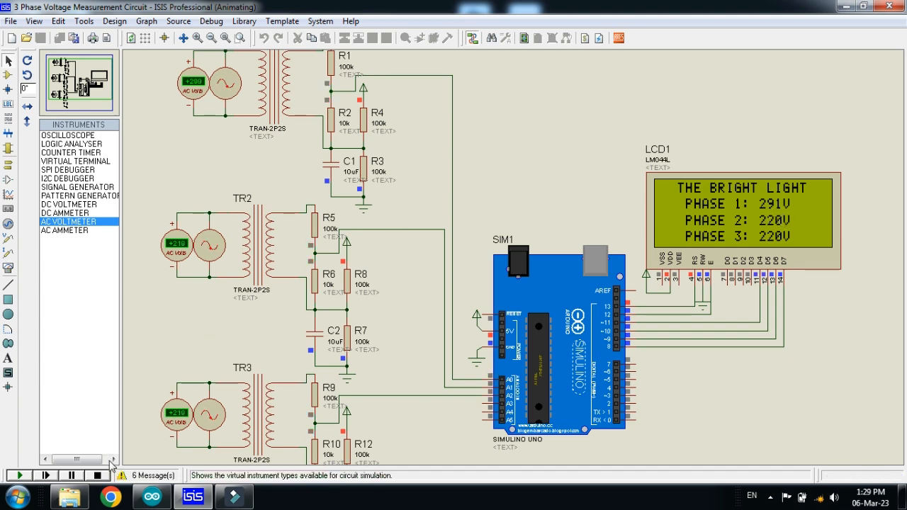
Stop the simulation and enter 450V as the second phase alternator's amplitude.
left_click(96, 476)
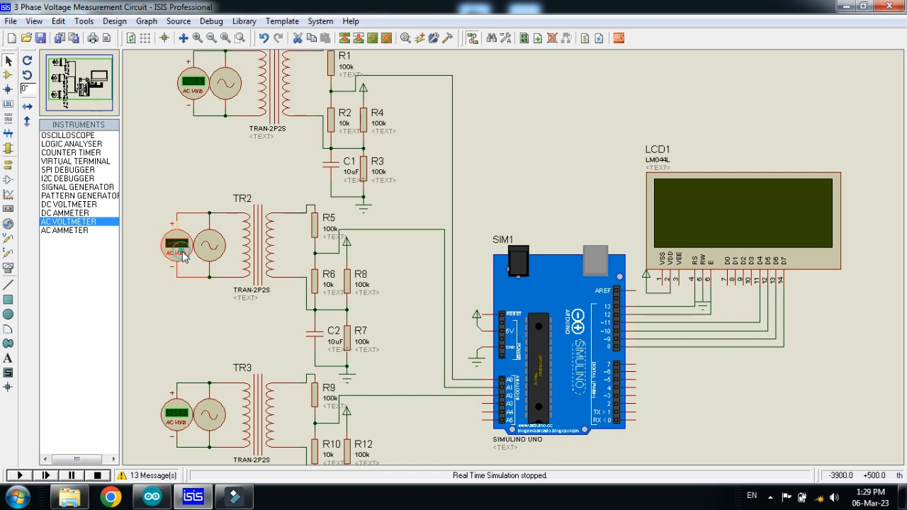
double_click(177, 246)
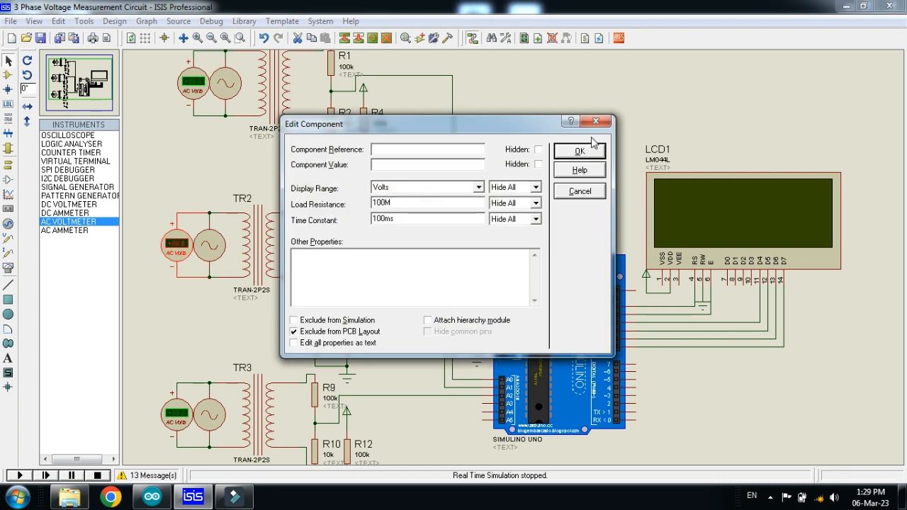
left_click(578, 190)
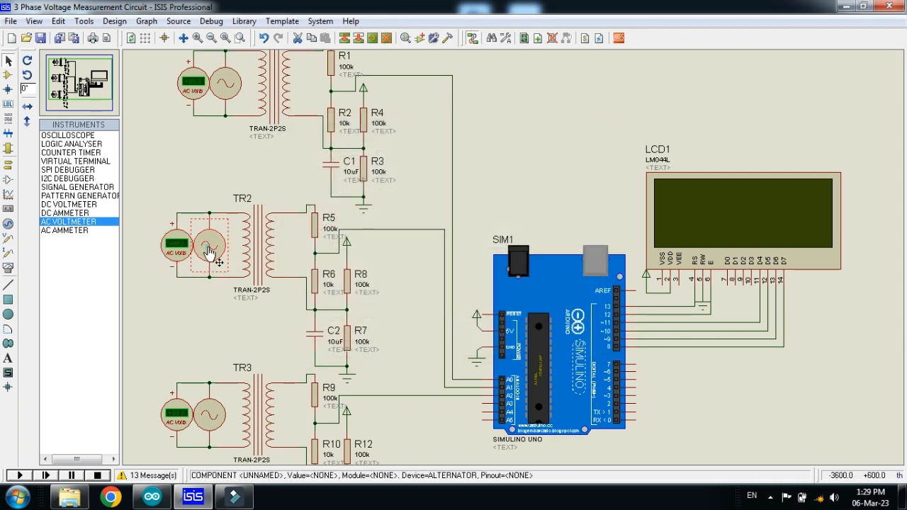
double_click(210, 244)
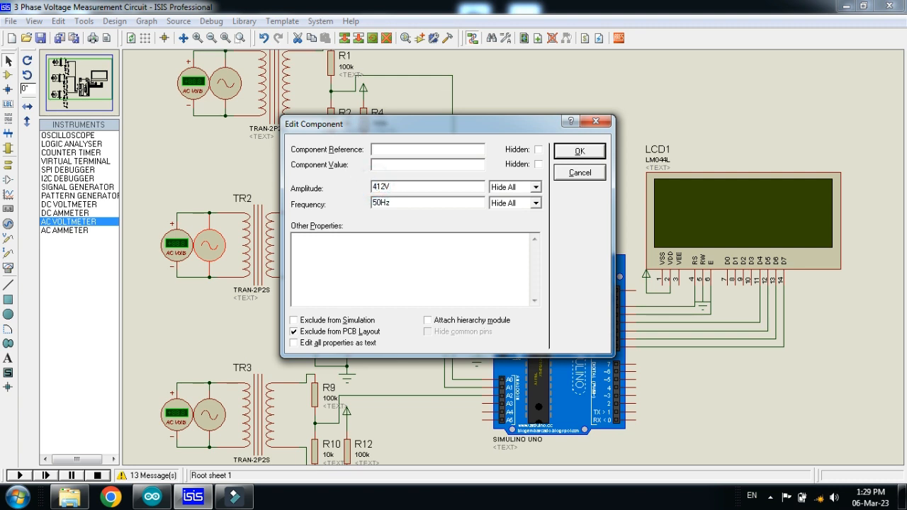
type("4V")
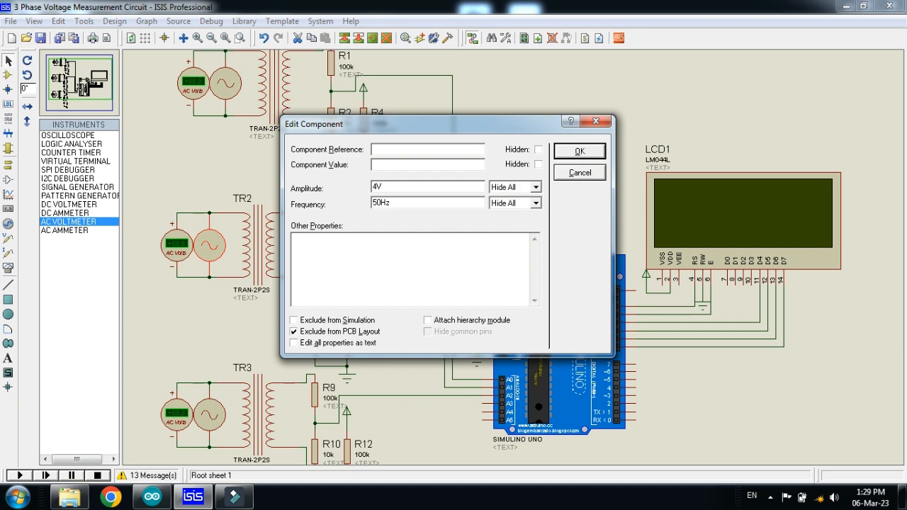
type("450V")
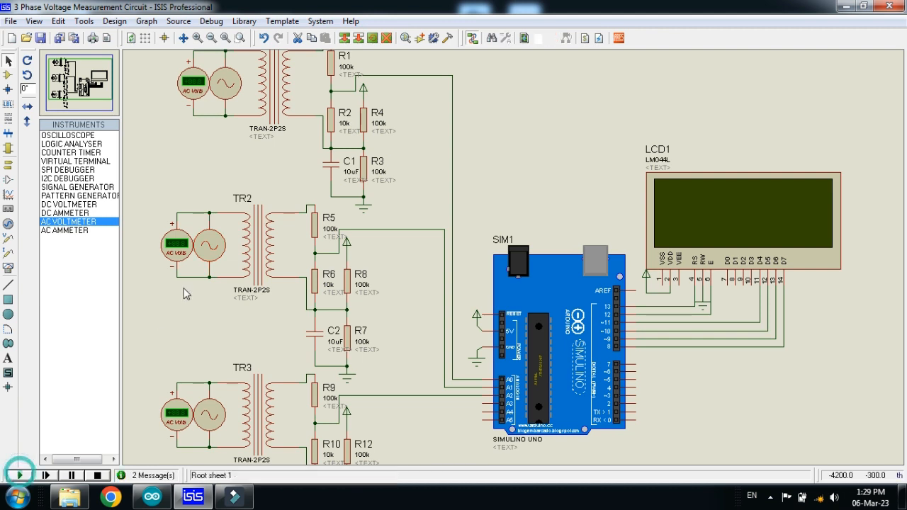
left_click(20, 475)
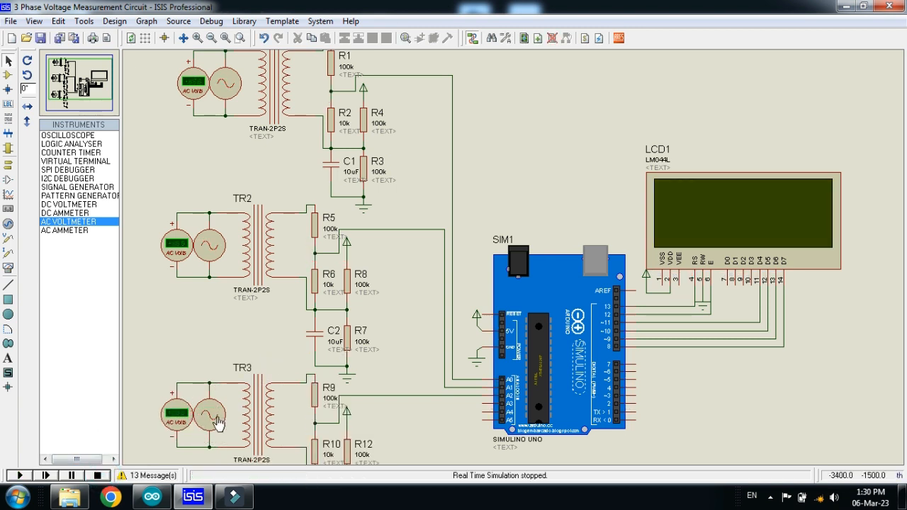
Replace the 450V alternator's amplitude with 31V and close its settings.
double_click(206, 418)
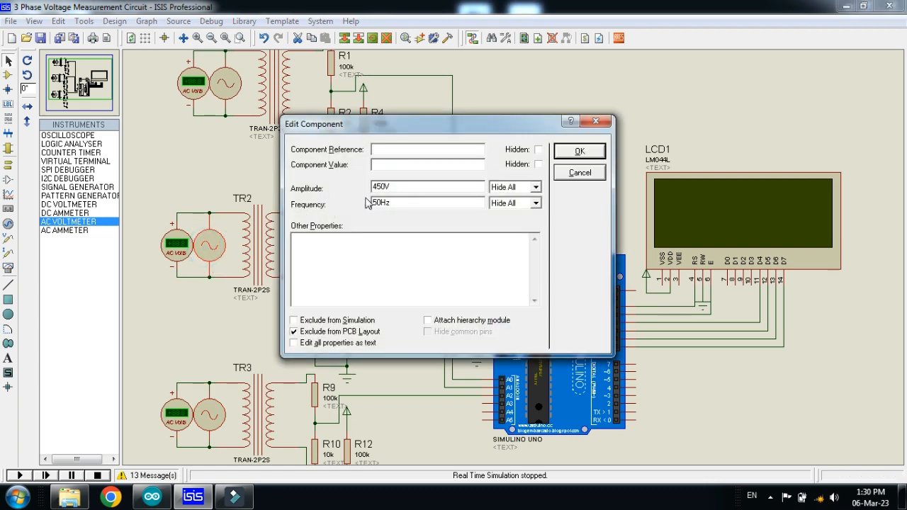
triple_click(428, 187)
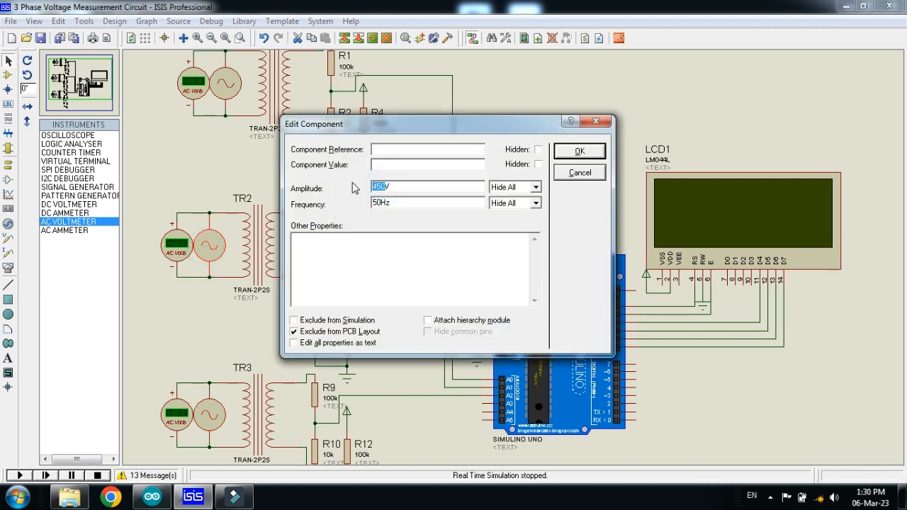
type("31V")
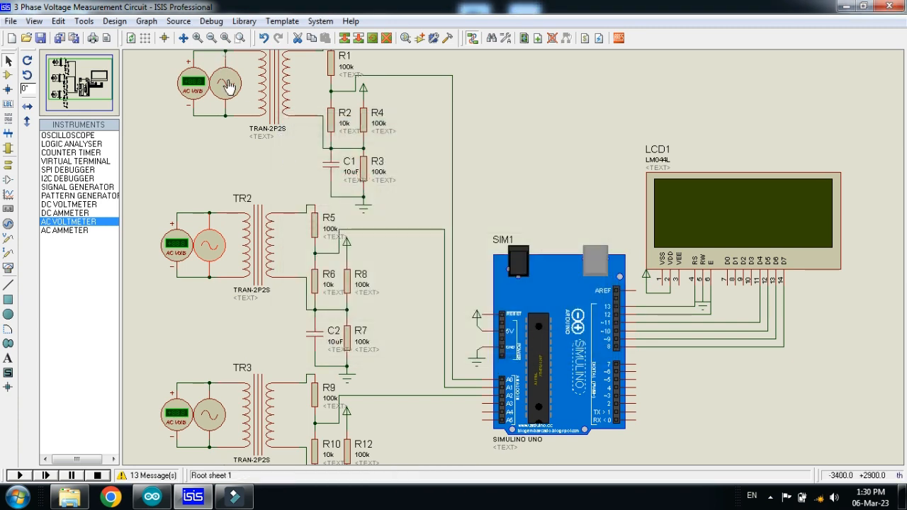
double_click(224, 85)
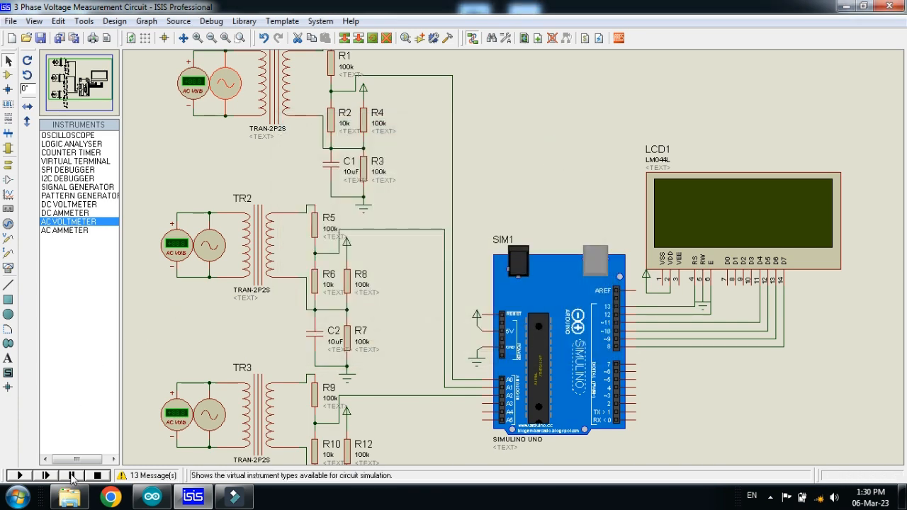
Start the simulation to check the LCD shows 220V on all three phases.
left_click(20, 476)
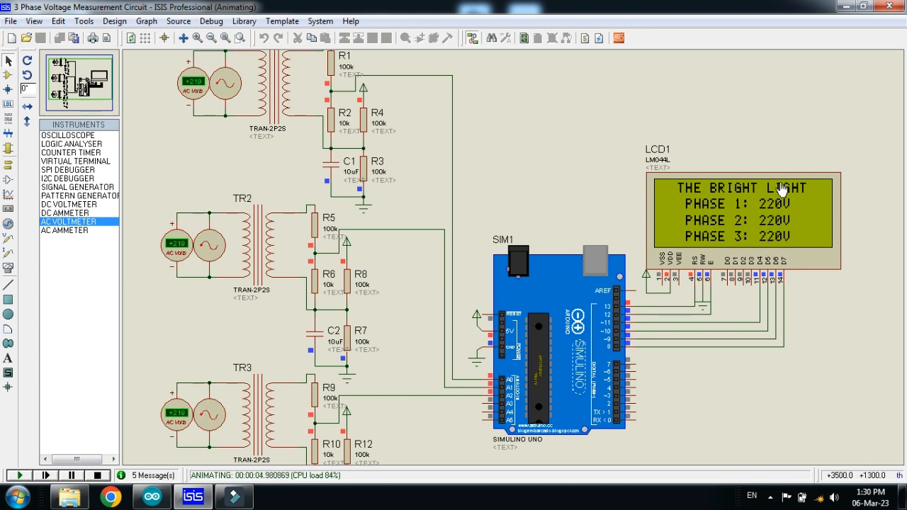
mouse_move(777, 129)
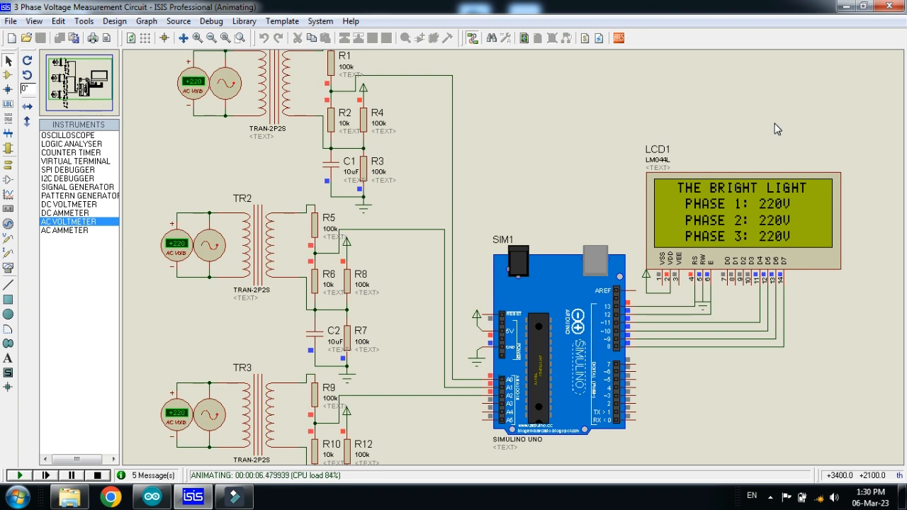